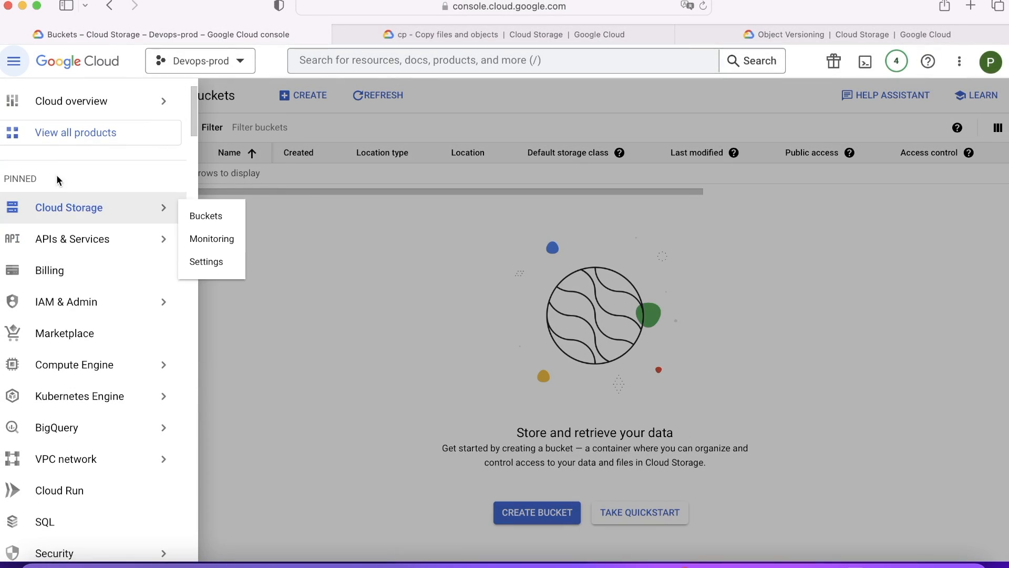
mouse_move(313, 104)
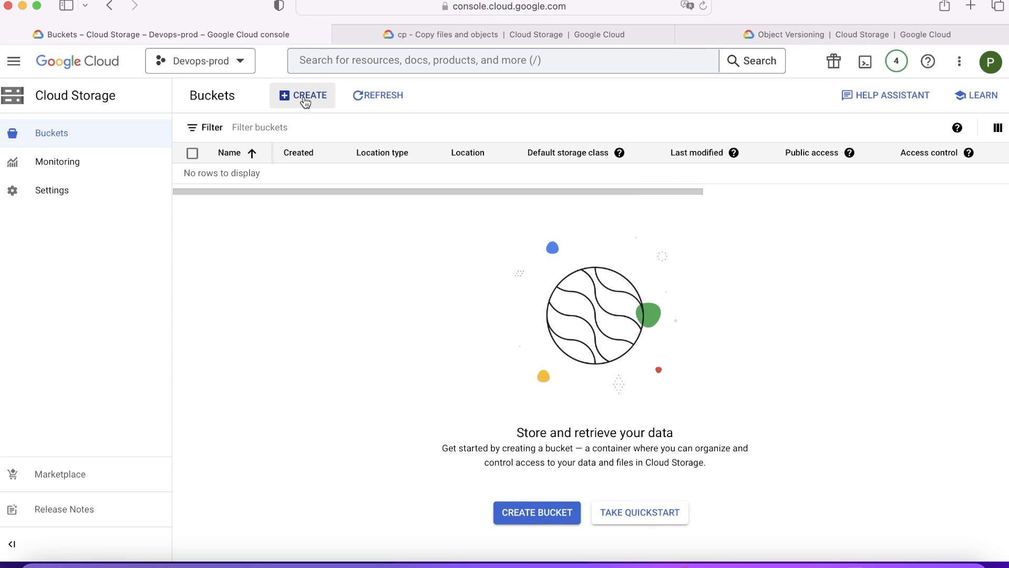
Step: Start a new bucket named cloud-spint and continue past the naming step
left_click(303, 95)
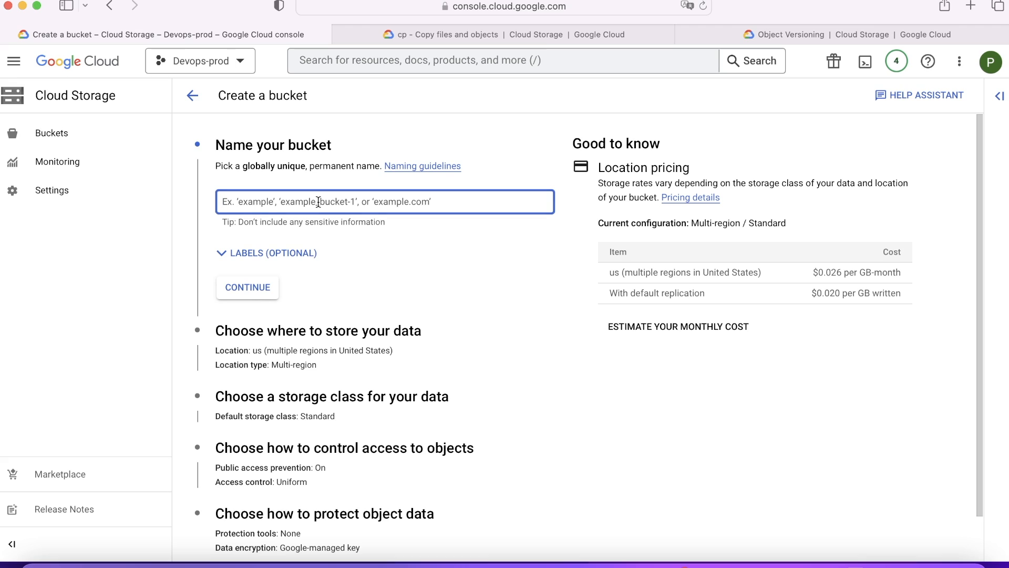
type("cloud")
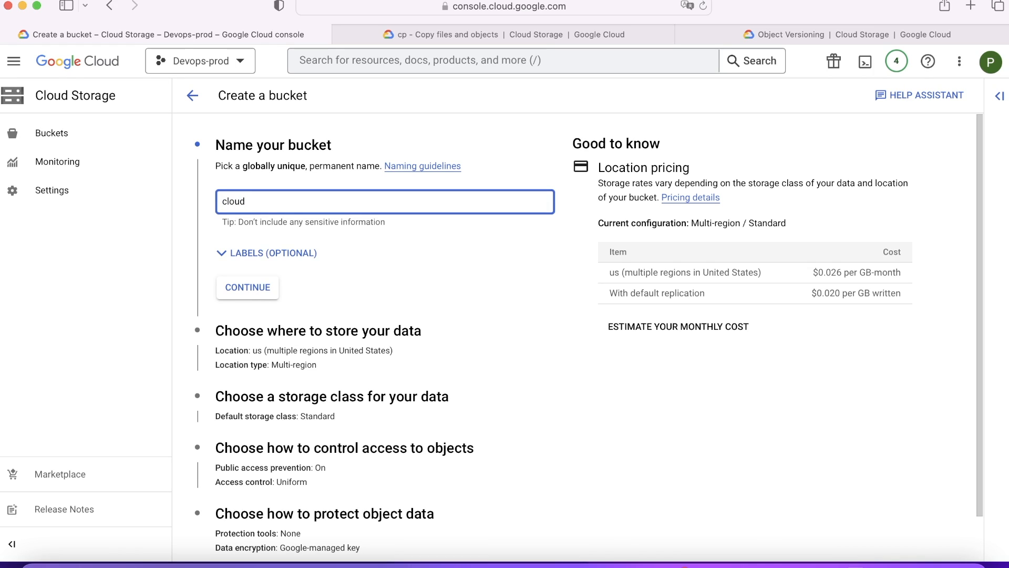
type("-s")
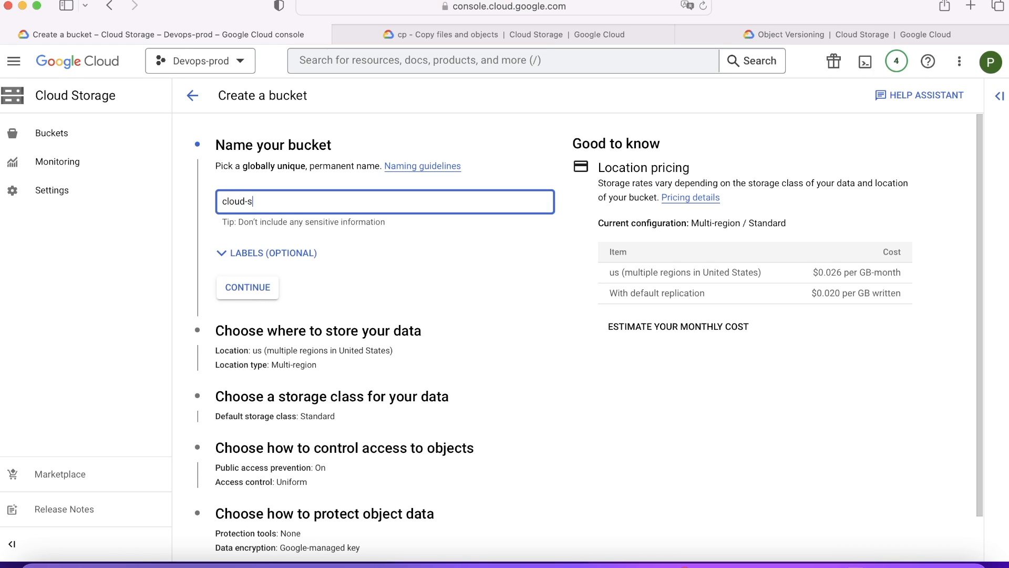
left_click(247, 287)
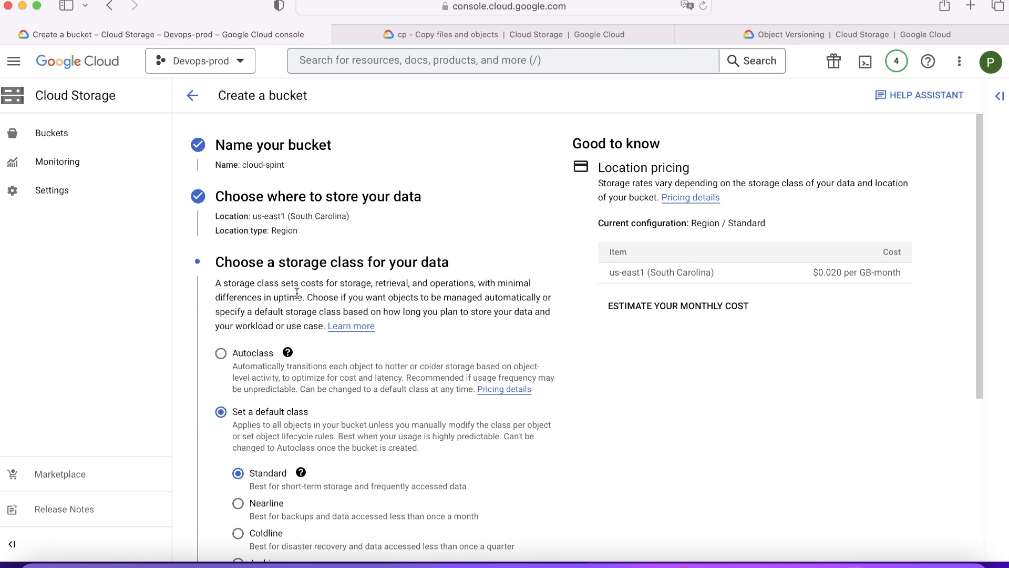
Step: Keep us-east1 with Standard default storage class and continue to access control
scroll("down", 3)
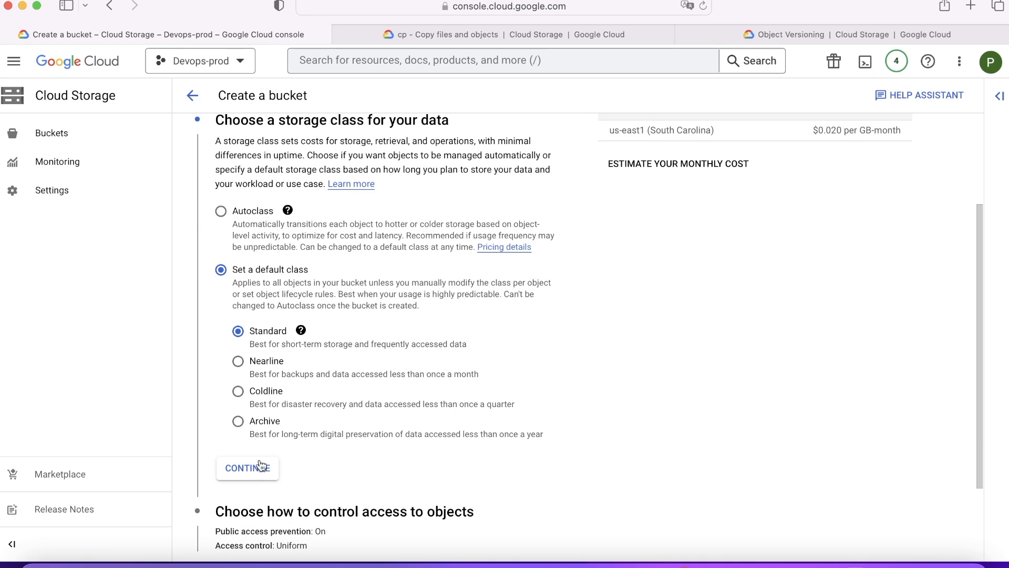
left_click(247, 467)
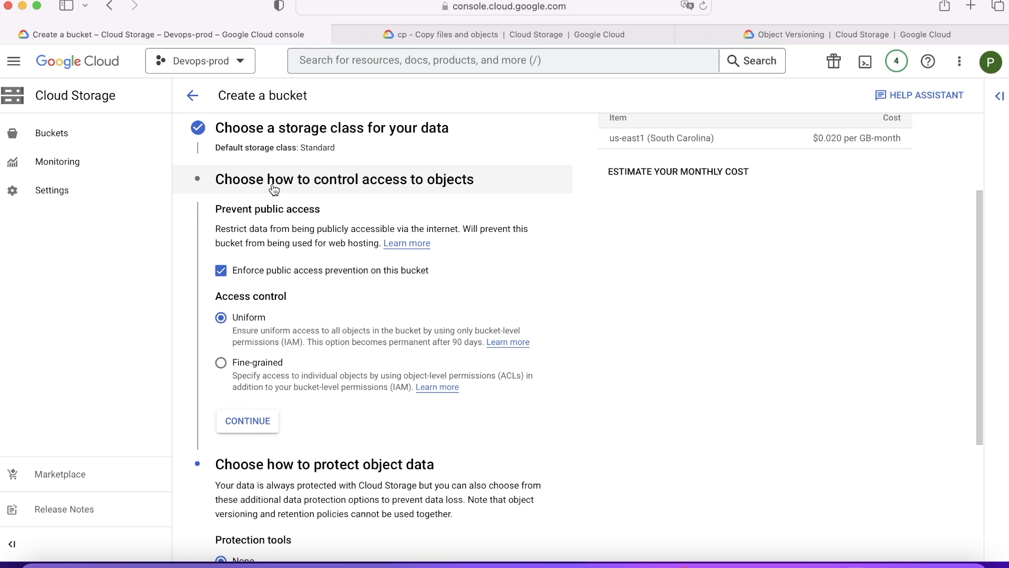
Step: Keep uniform access with public access prevented and enable object versioning
left_click(247, 420)
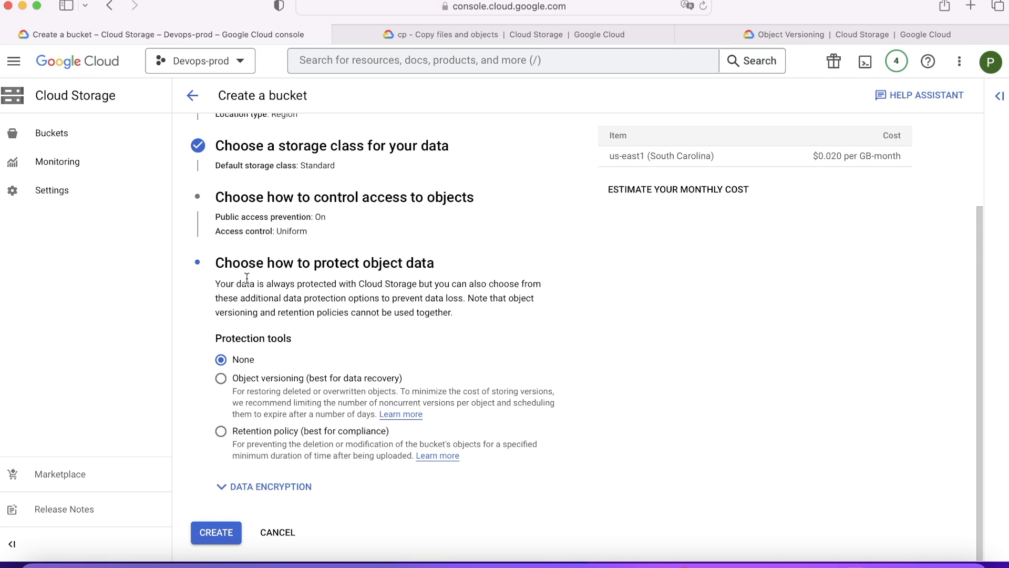
mouse_move(379, 278)
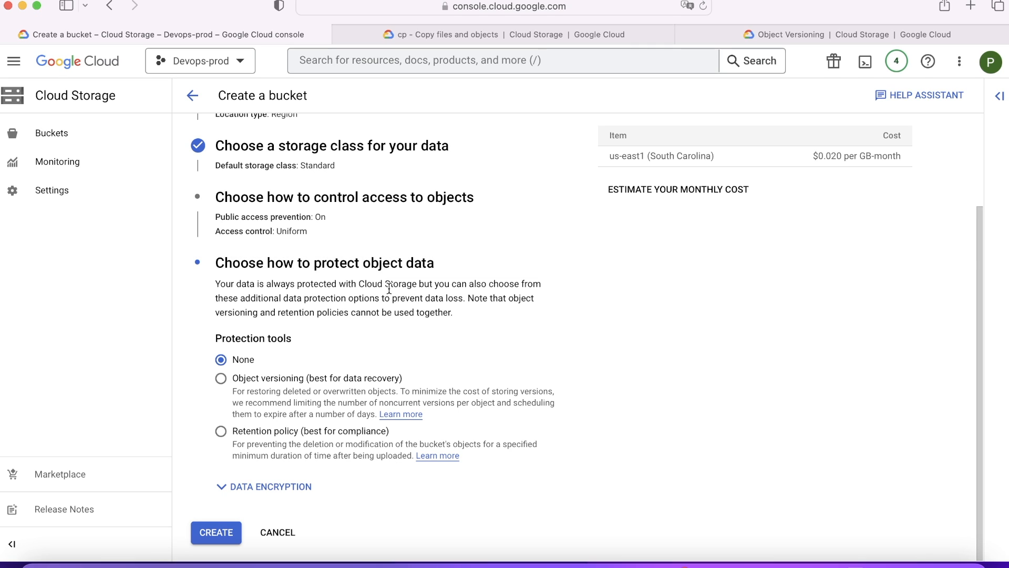
mouse_move(406, 332)
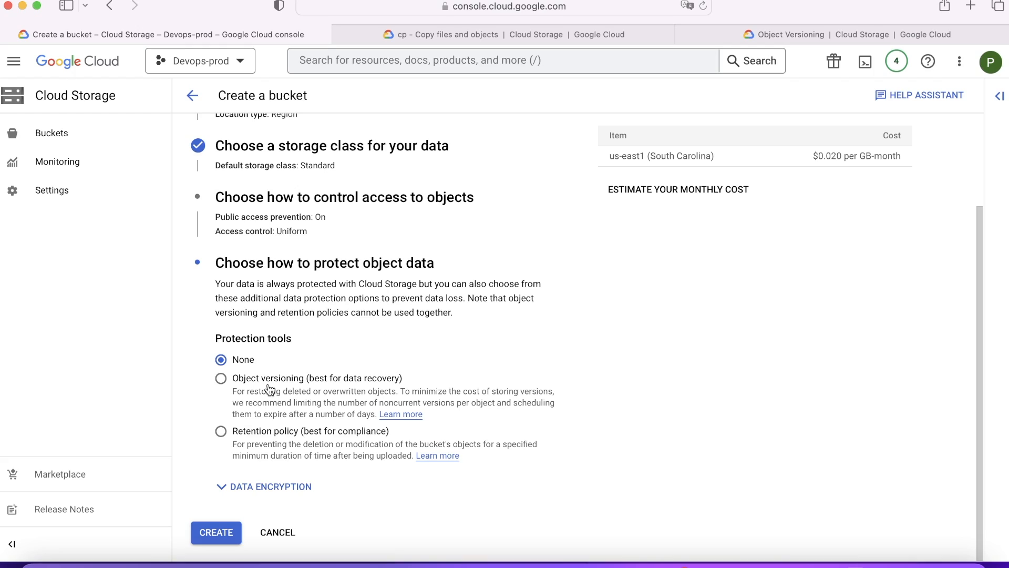
mouse_move(284, 440)
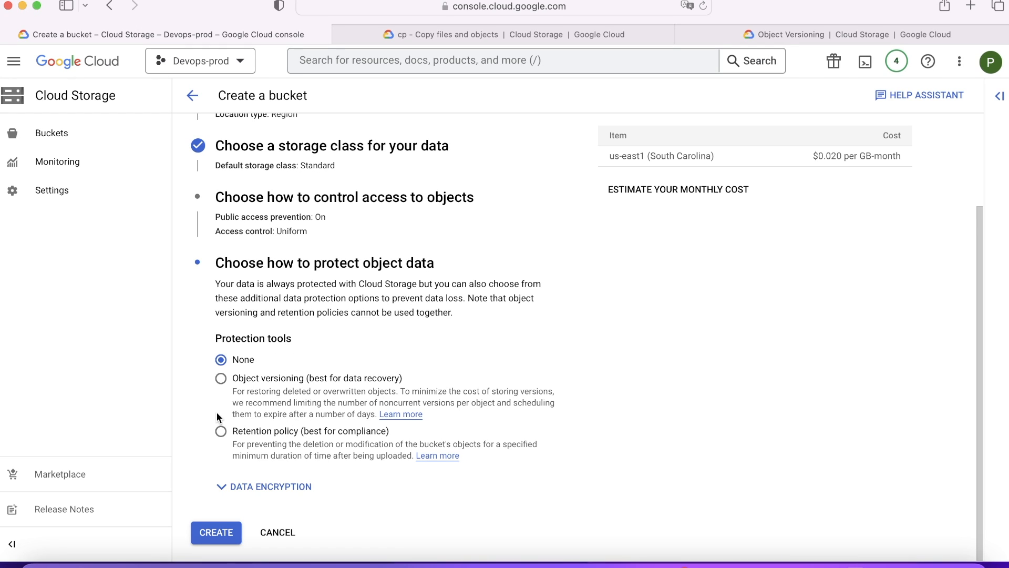
mouse_move(336, 452)
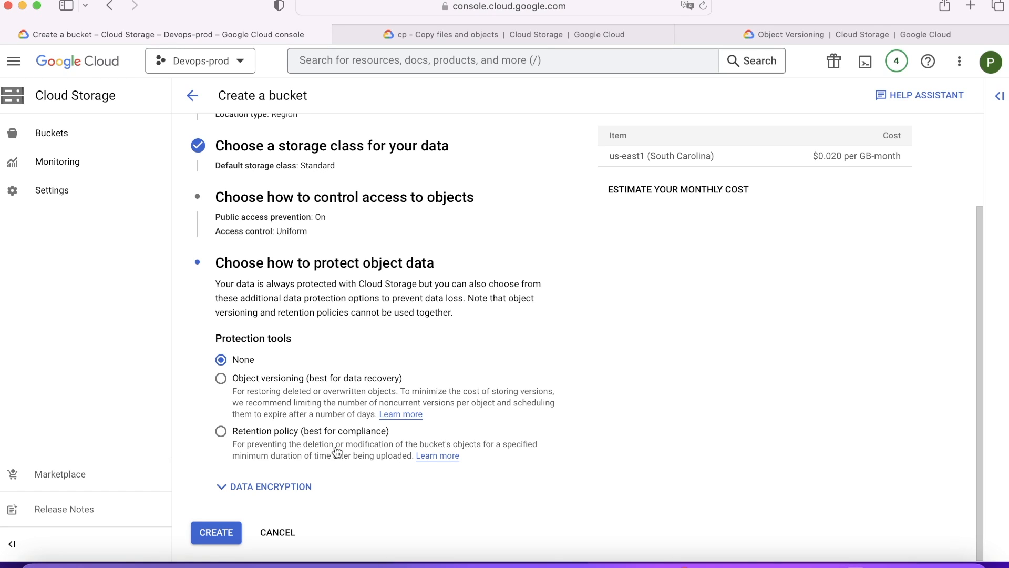
left_click(220, 378)
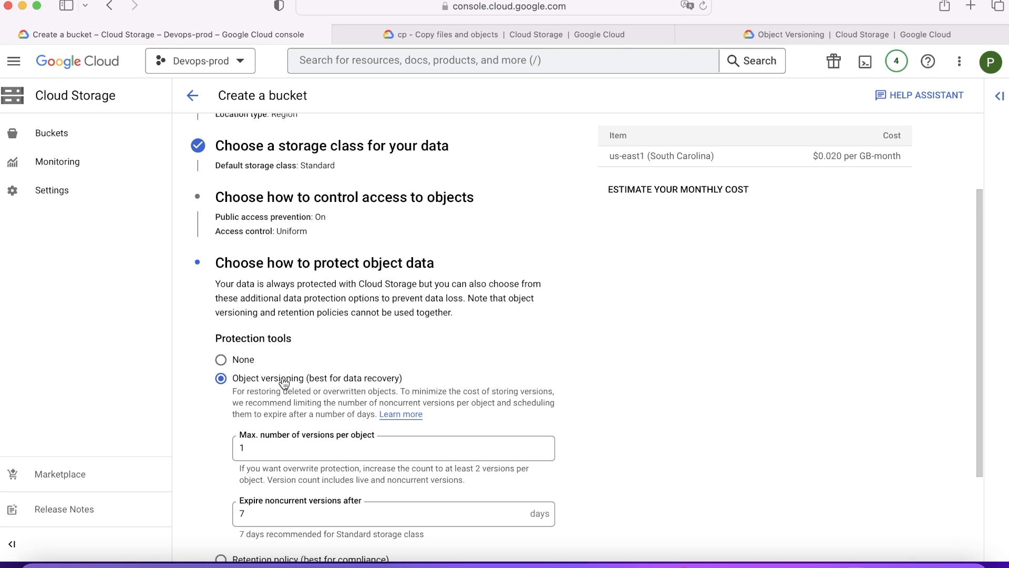
mouse_move(960, 256)
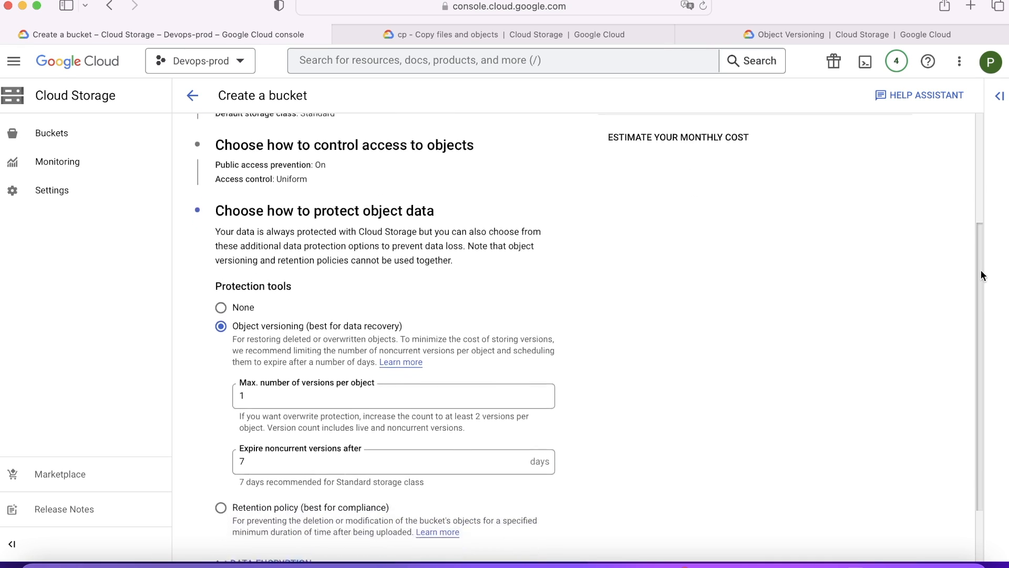
scroll("down", 3)
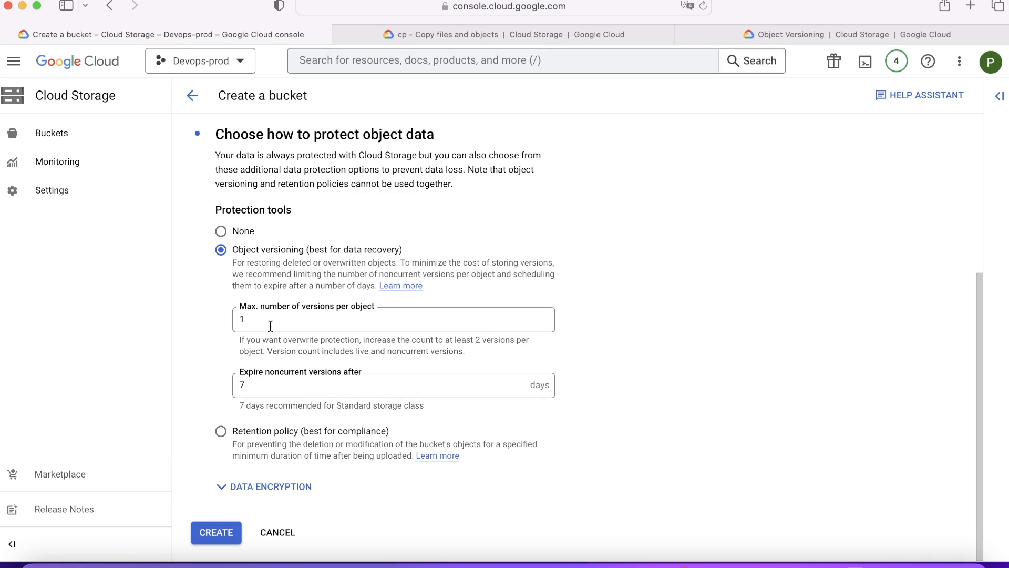
Step: Keep up to 5 versions per object, noncurrent versions expiring after 7 days
left_click(394, 319)
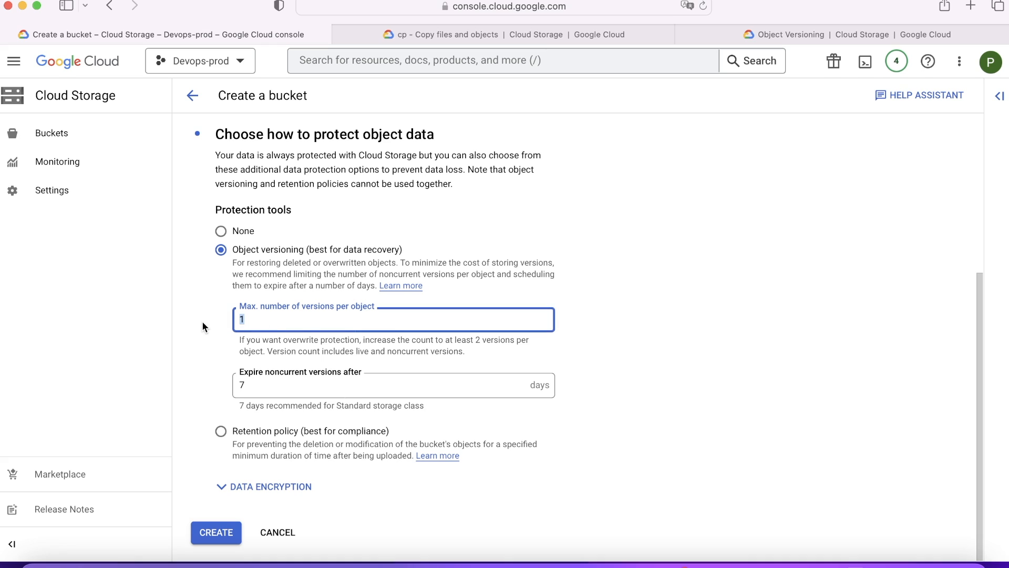
type("5")
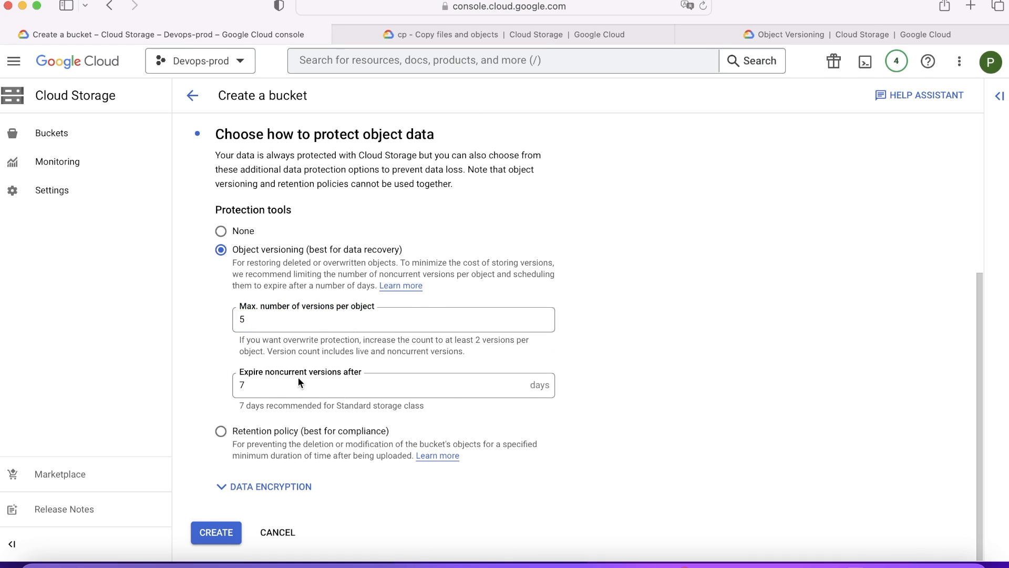
left_click(392, 385)
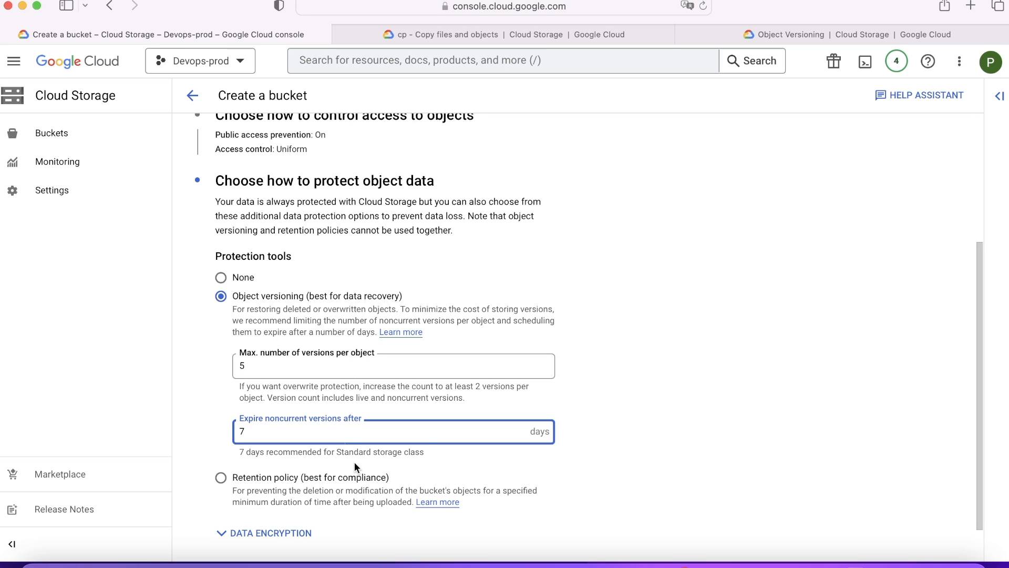
mouse_move(401, 449)
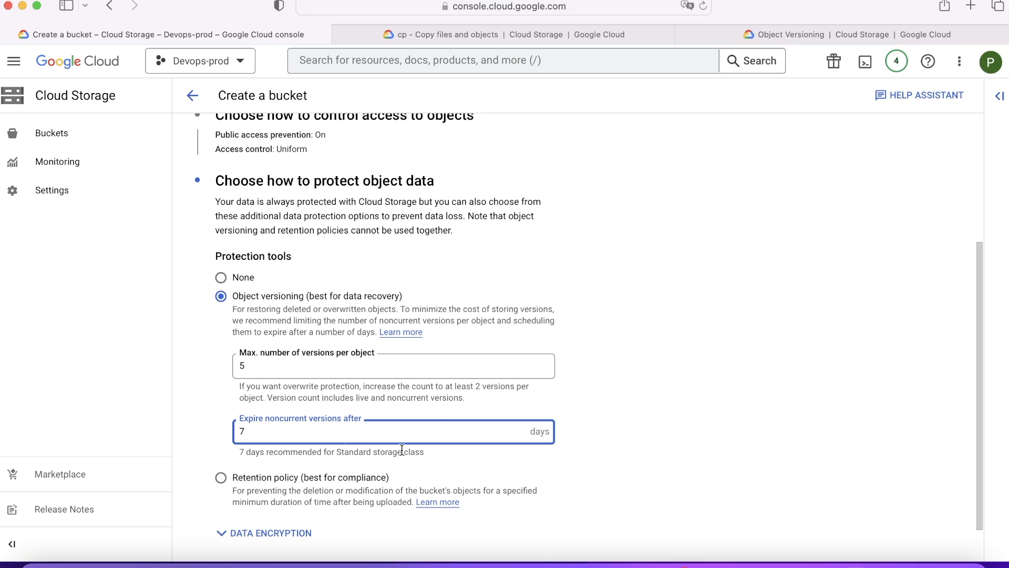
mouse_move(362, 411)
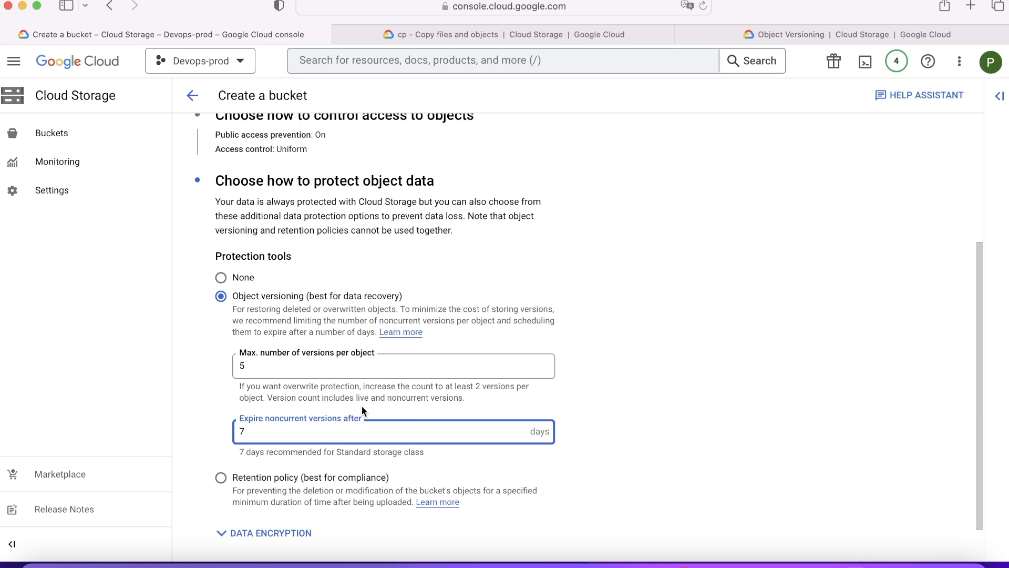
left_click(392, 366)
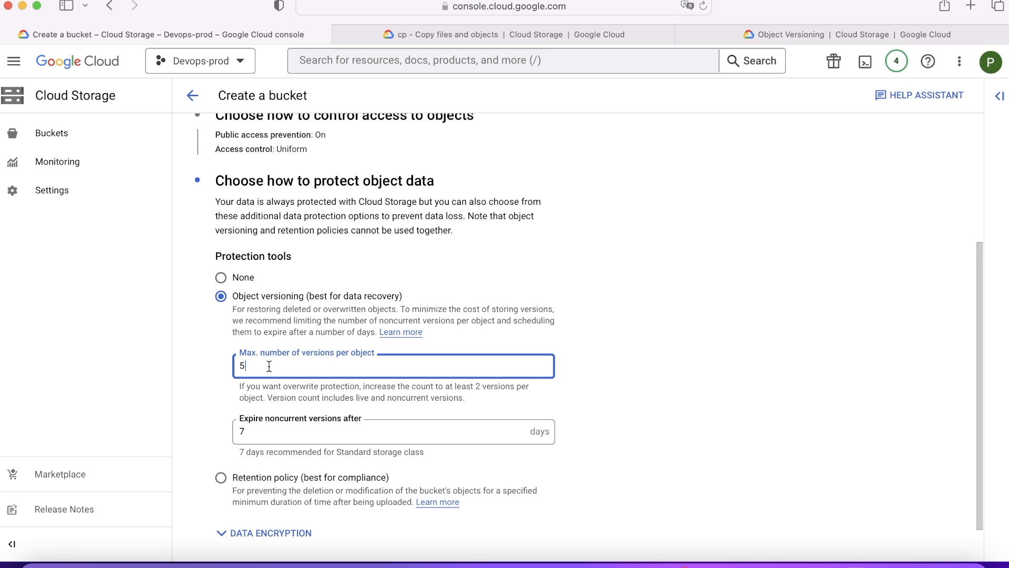
mouse_move(295, 320)
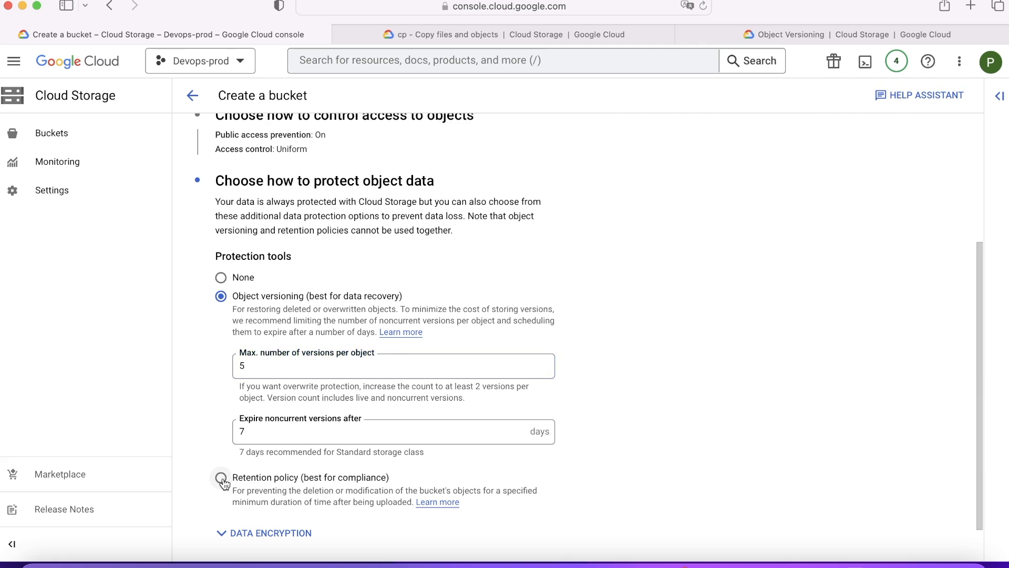
Step: Switch protection to a retention policy retaining objects for 30 days
left_click(220, 479)
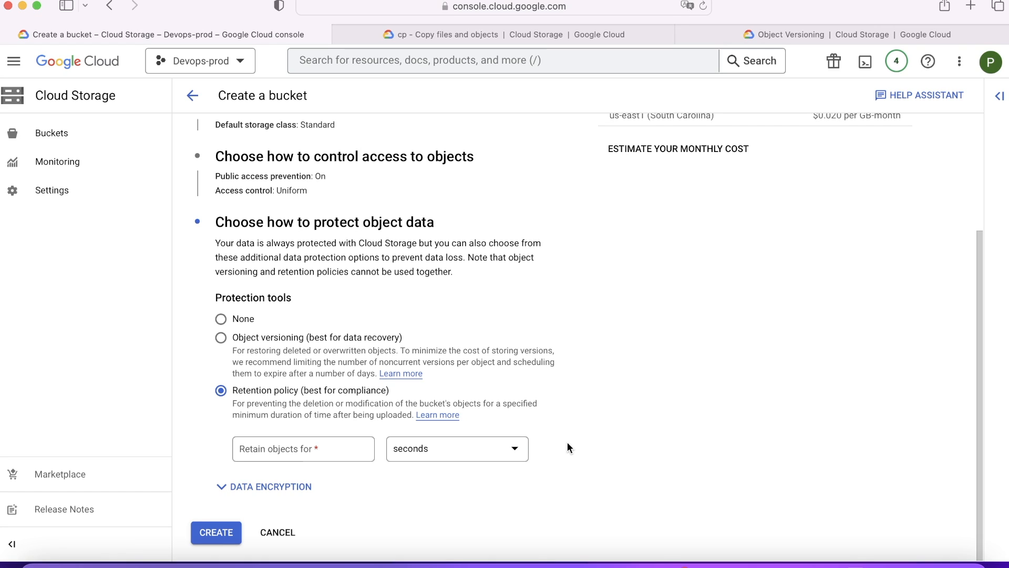
left_click(303, 448)
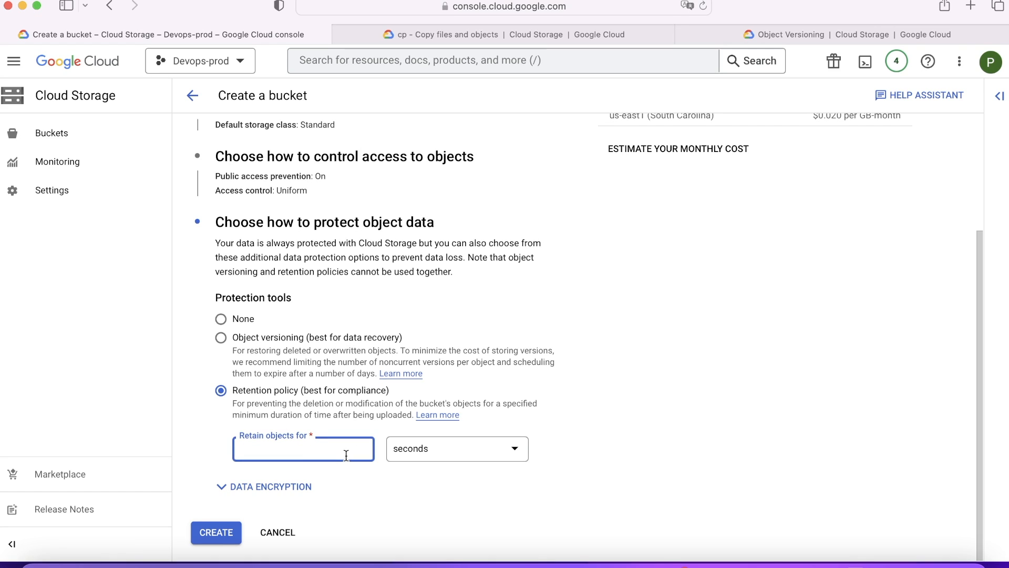
type("30")
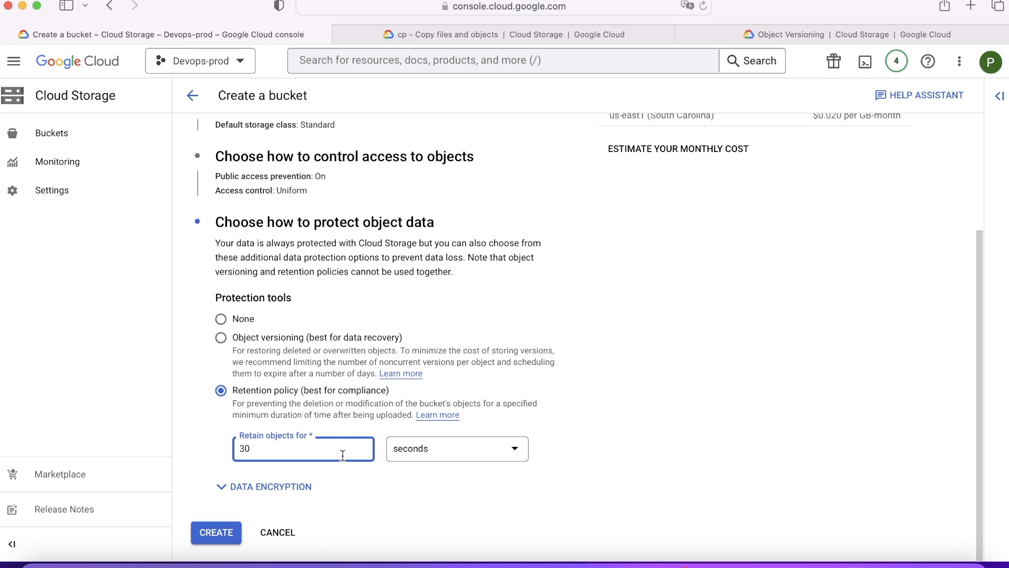
left_click(456, 448)
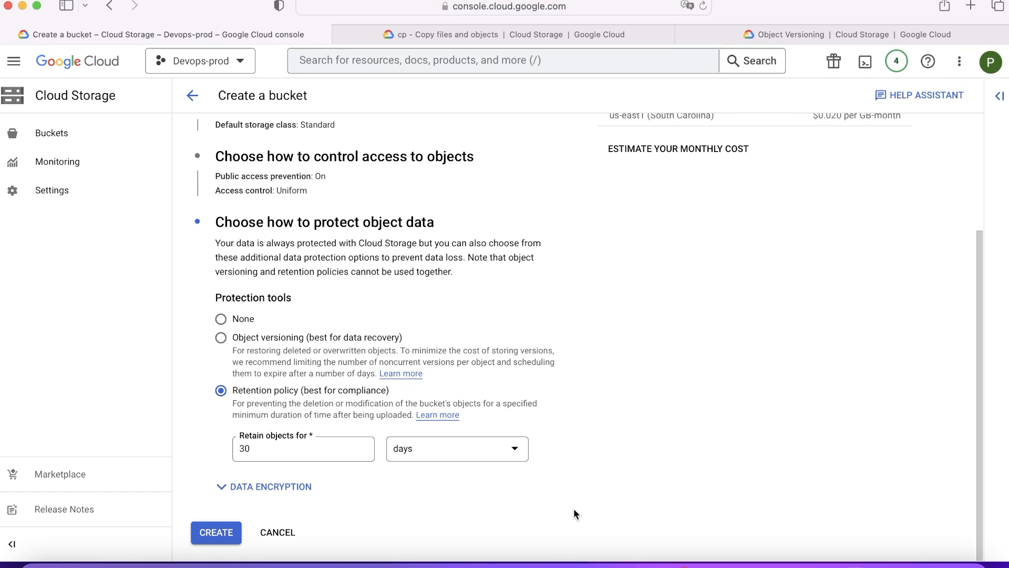
mouse_move(462, 424)
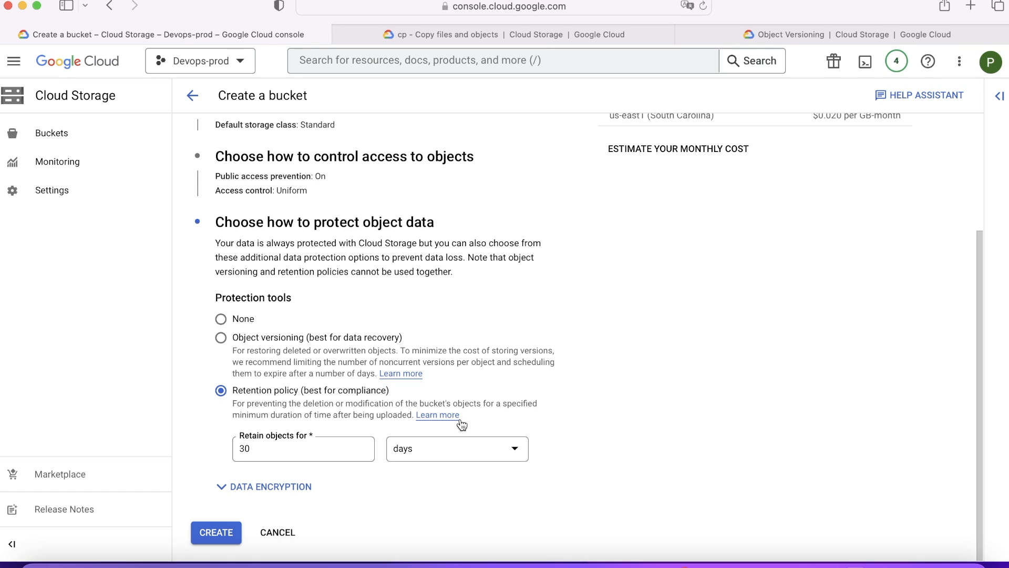
mouse_move(311, 396)
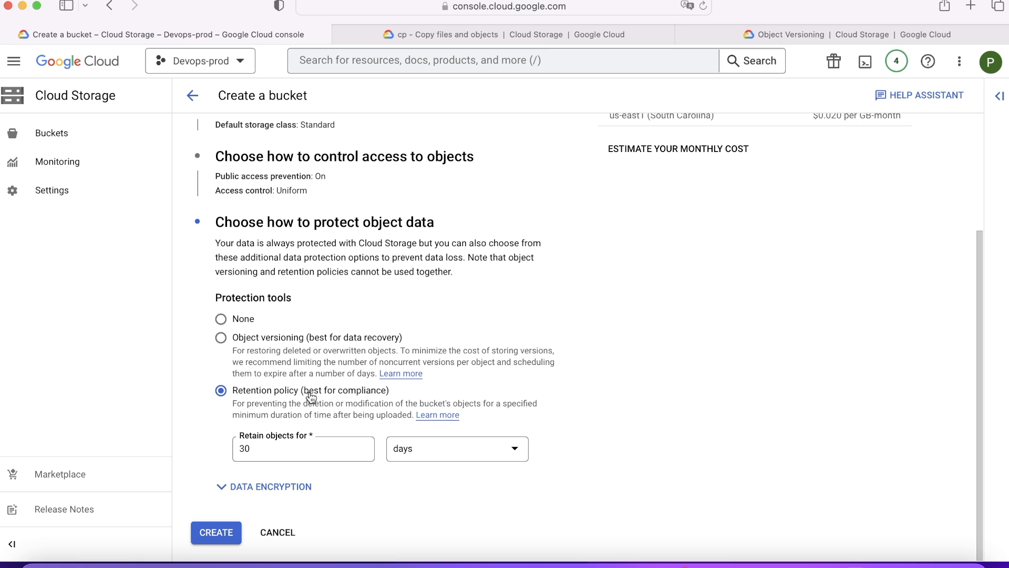
mouse_move(251, 403)
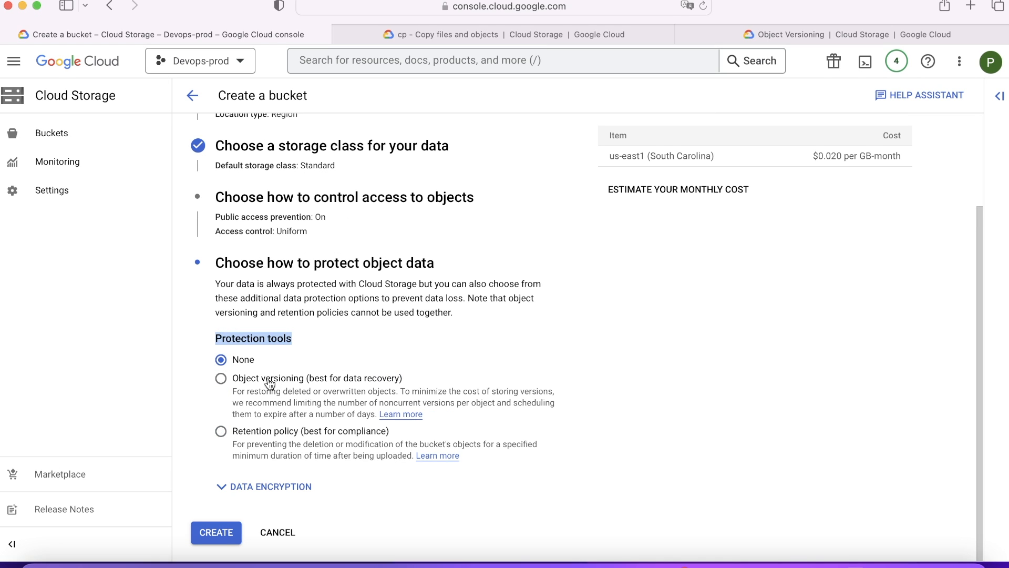
left_click(221, 378)
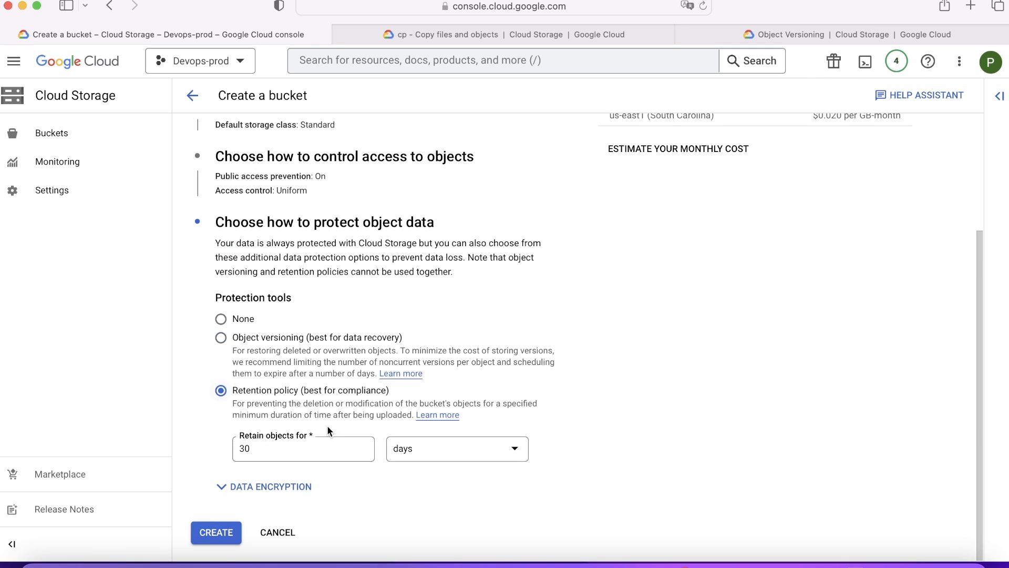
mouse_move(348, 398)
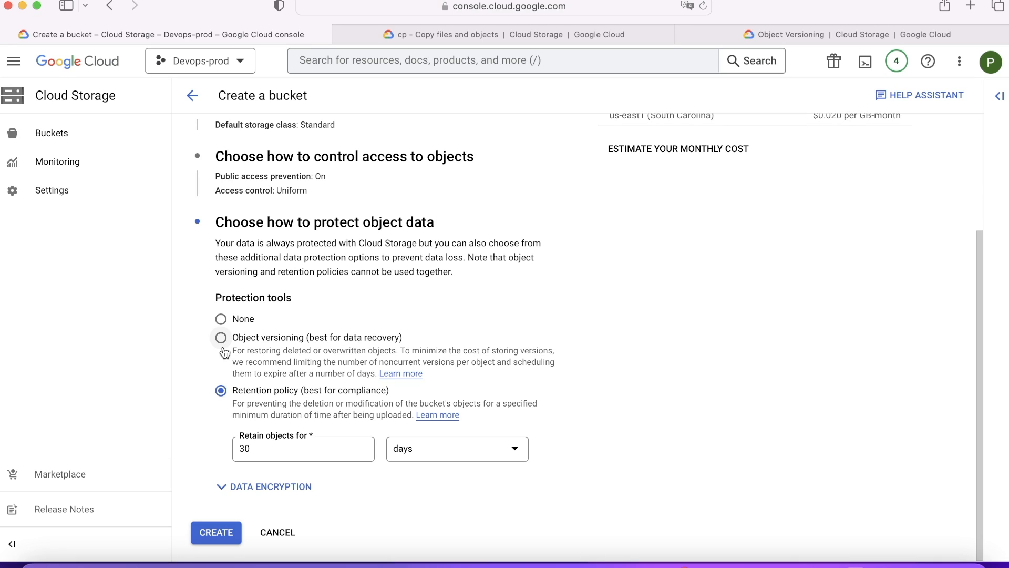
mouse_move(280, 291)
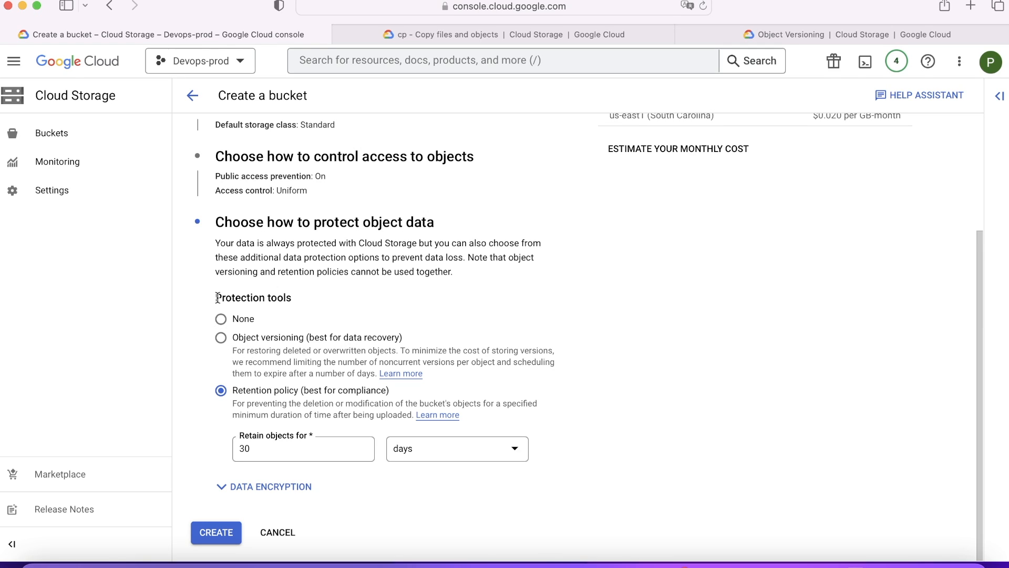
mouse_move(243, 477)
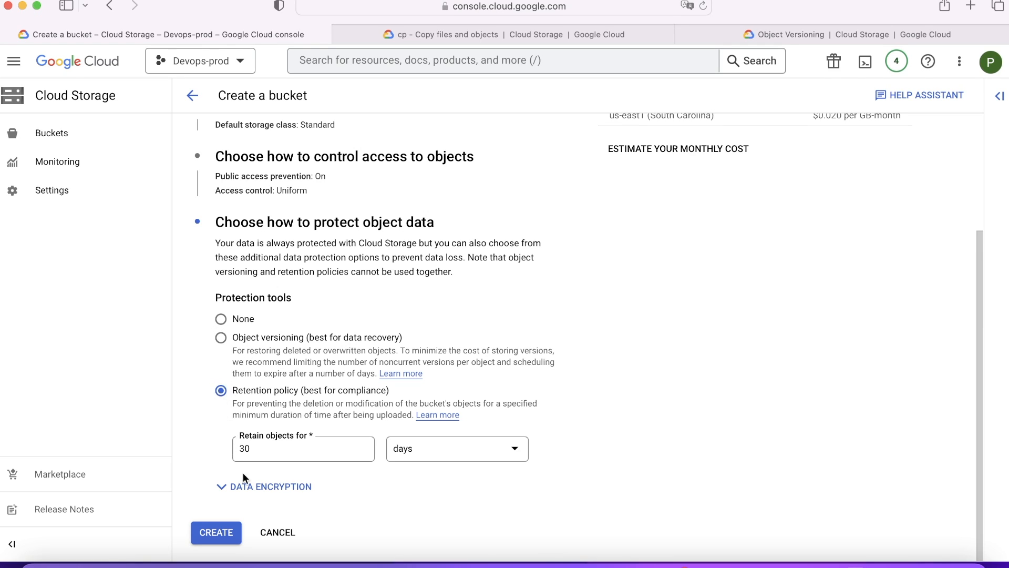
mouse_move(223, 377)
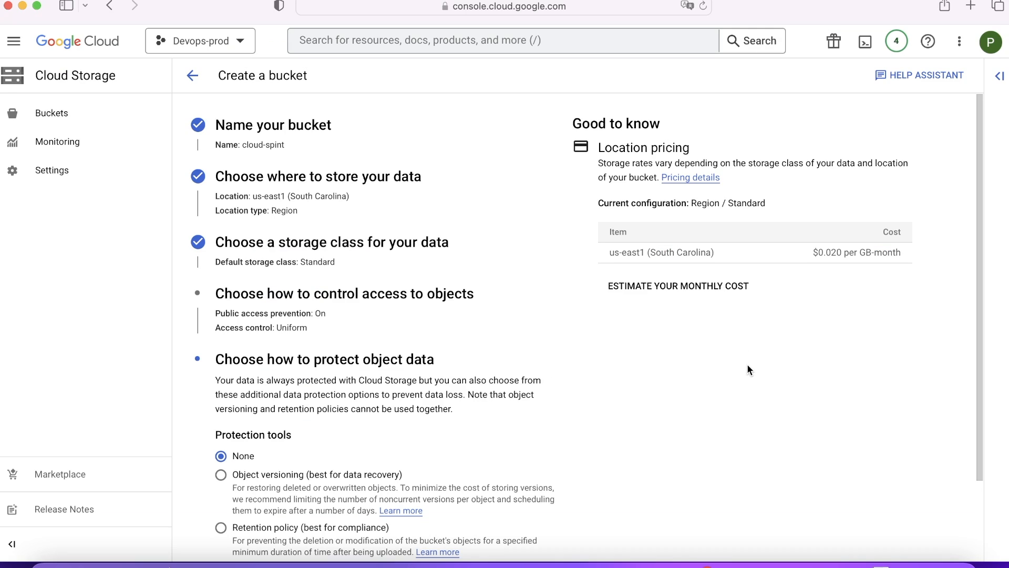
Step: Select object versioning and create cloud-spint, confirming public access stays prevented
scroll("down", 3)
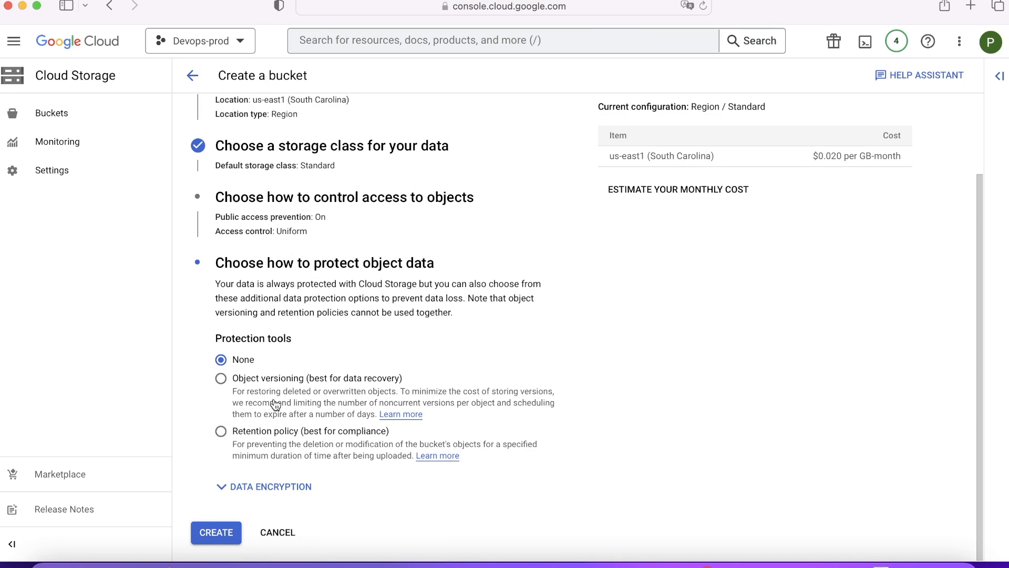
mouse_move(273, 401)
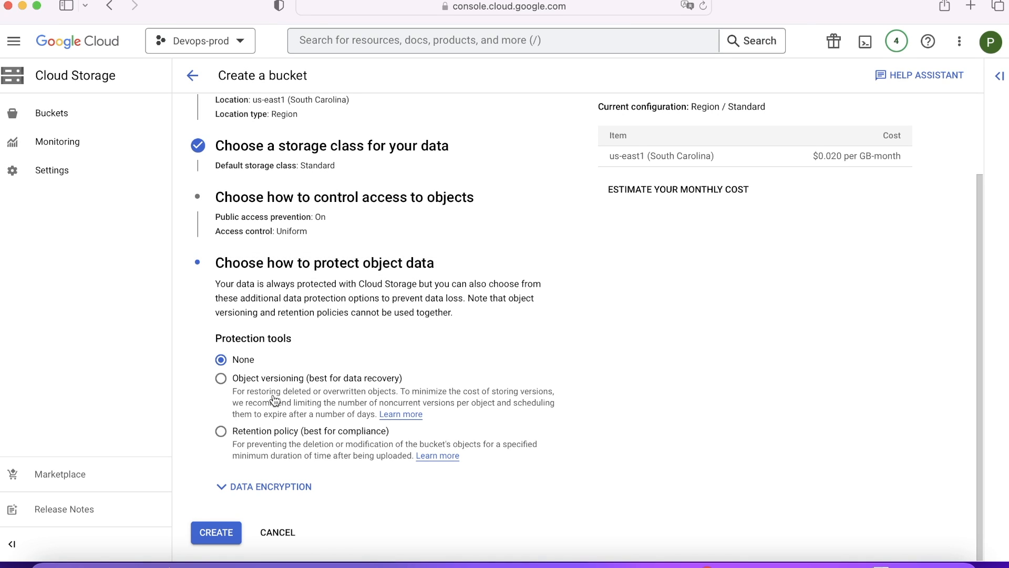
left_click(221, 378)
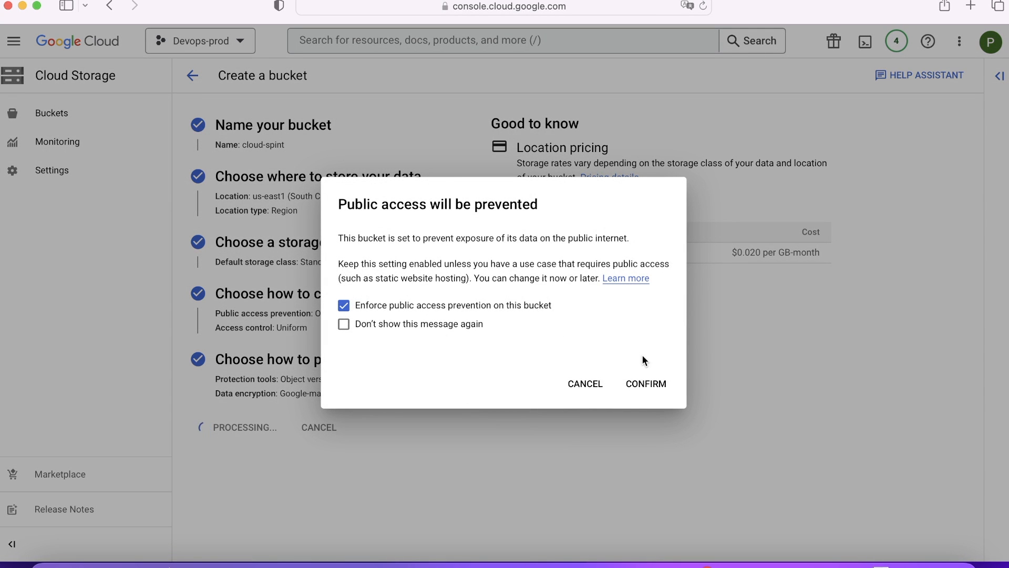
left_click(645, 383)
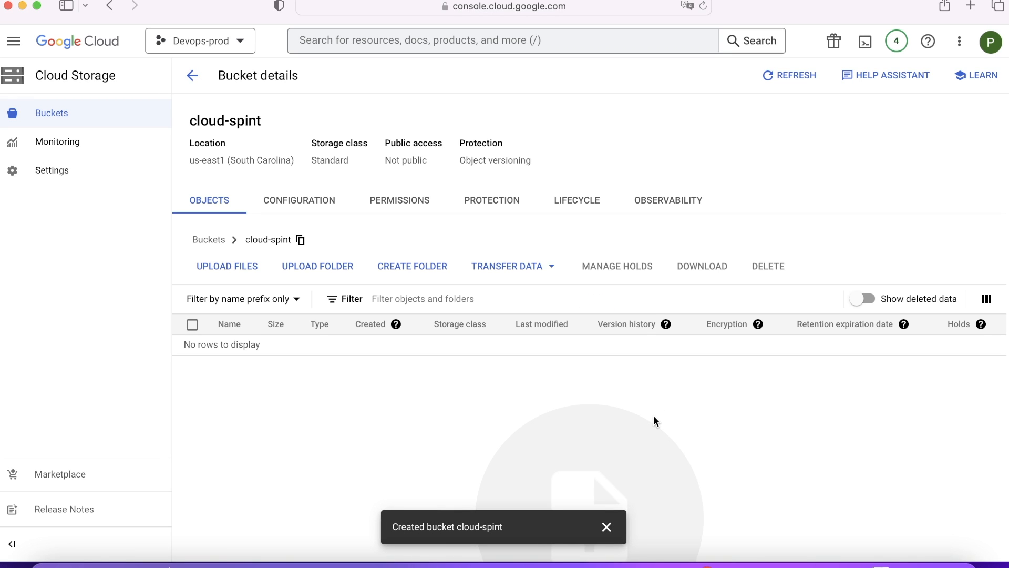
mouse_move(491, 199)
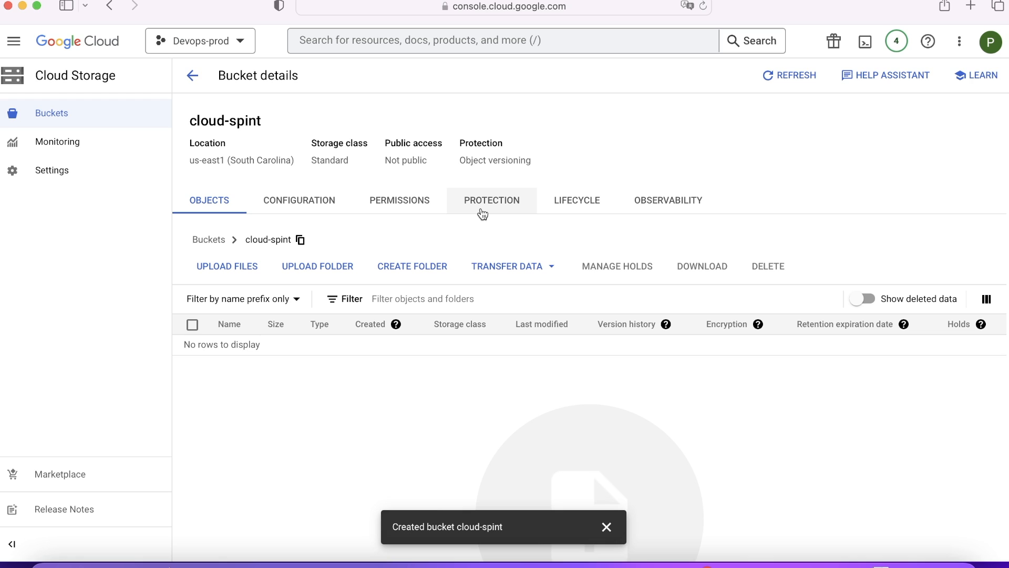
Step: From the Lifecycle tab, add a rule whose action sets storage class to Coldline
left_click(576, 200)
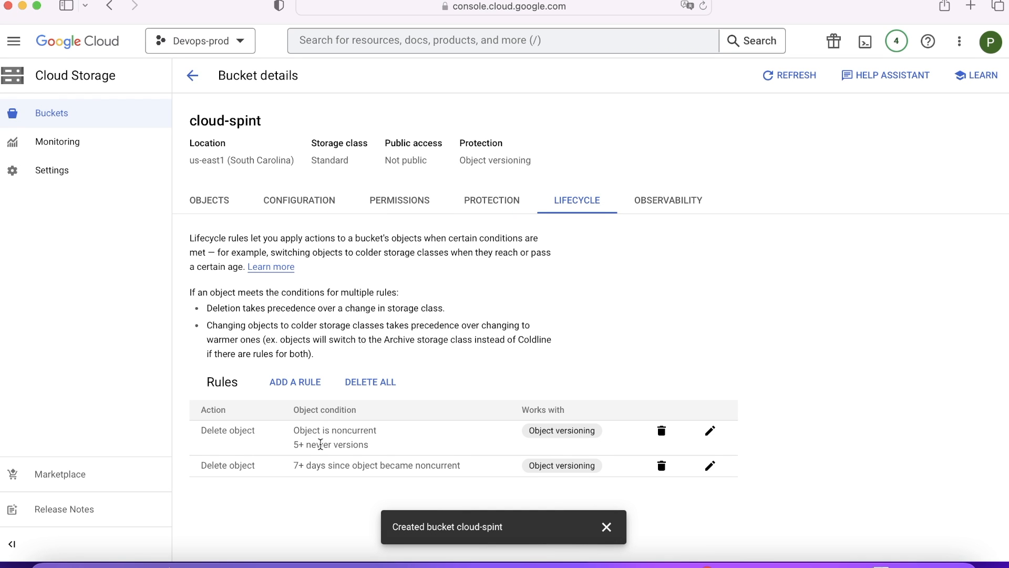
double_click(334, 430)
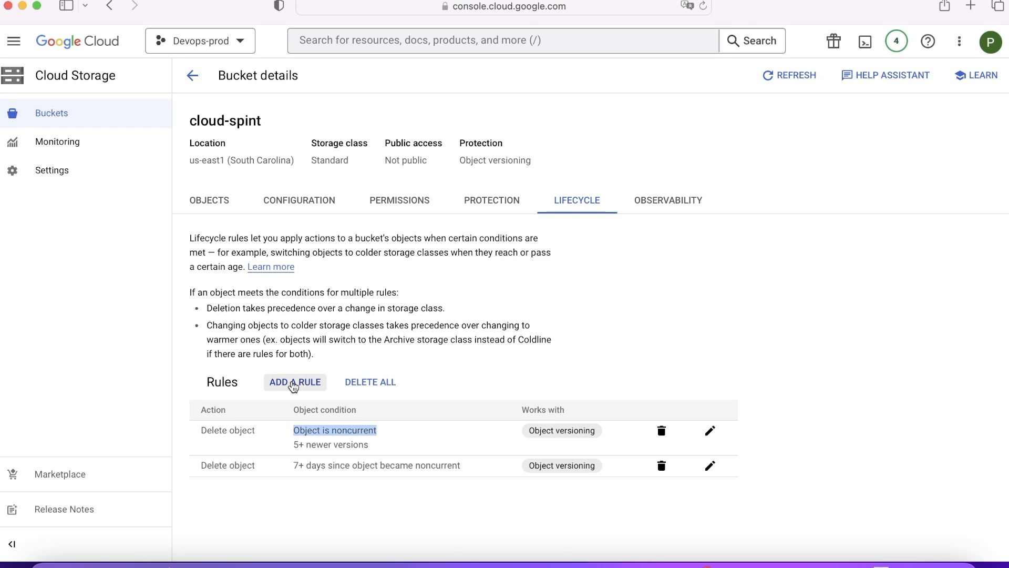
left_click(295, 382)
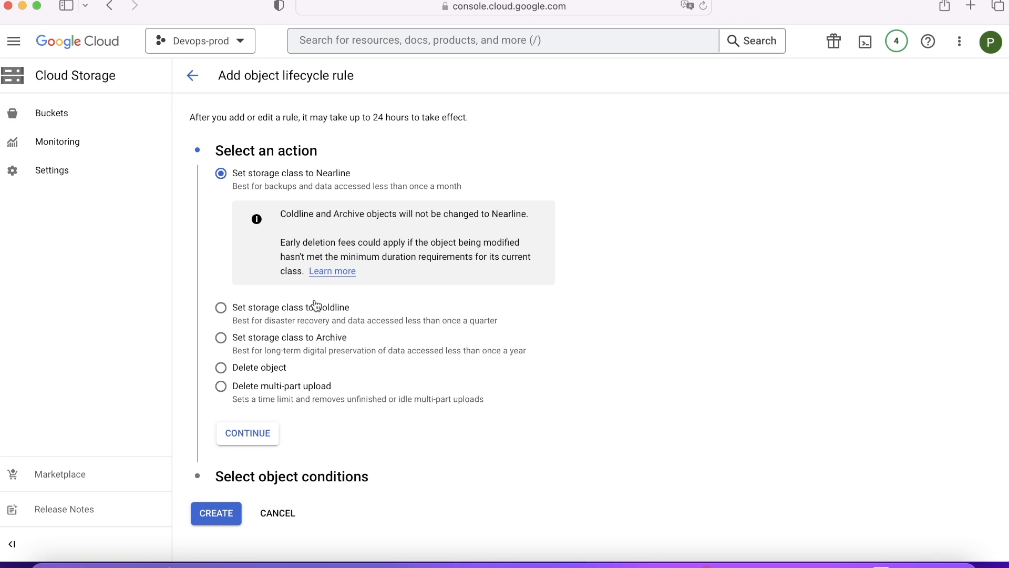
left_click(221, 307)
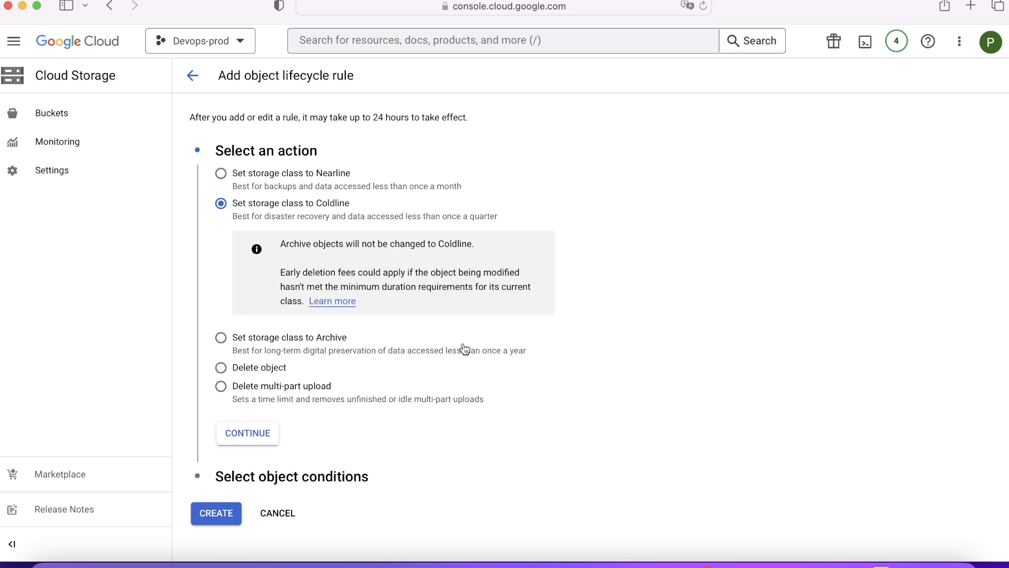
mouse_move(440, 273)
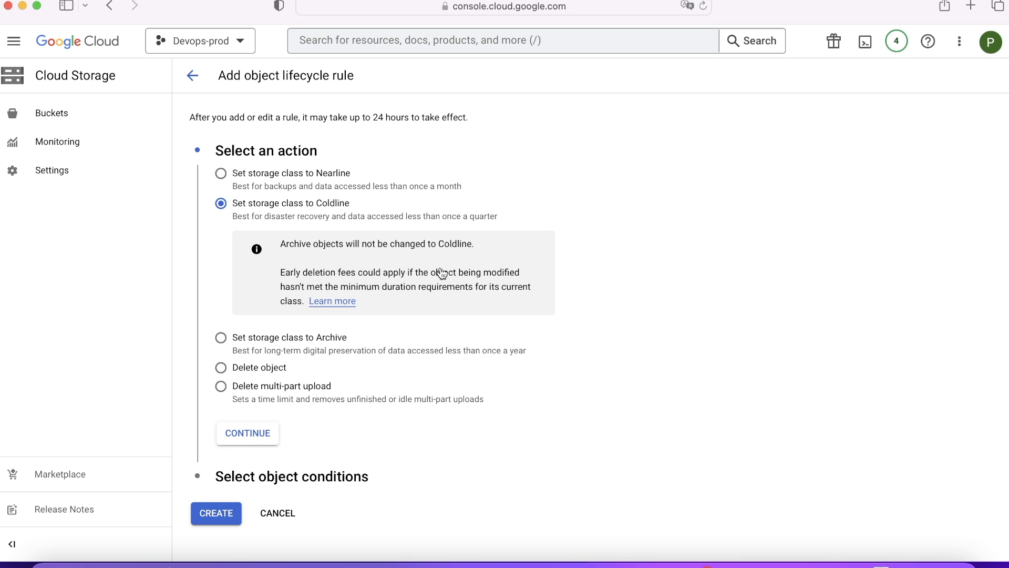
mouse_move(395, 400)
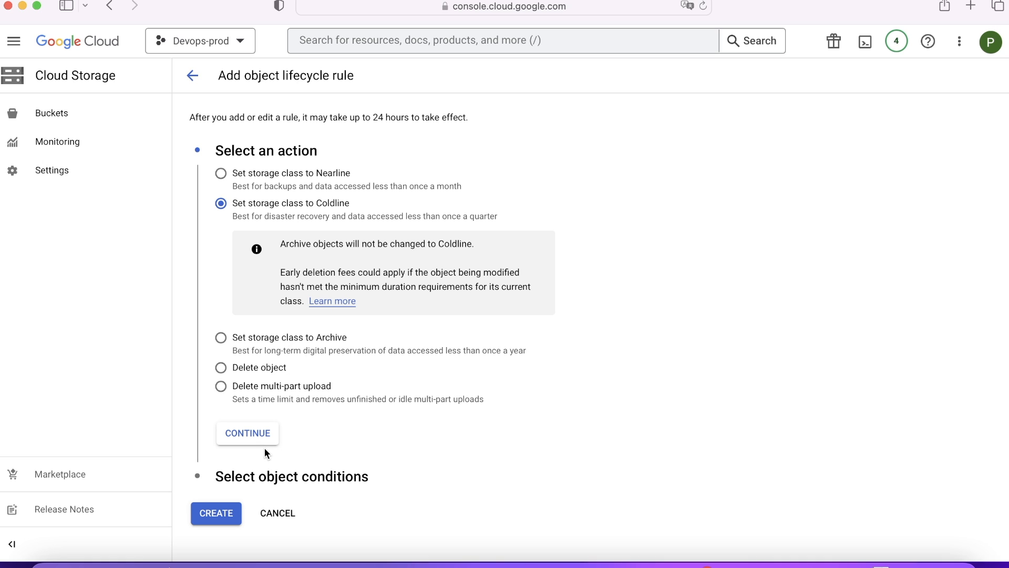
mouse_move(271, 238)
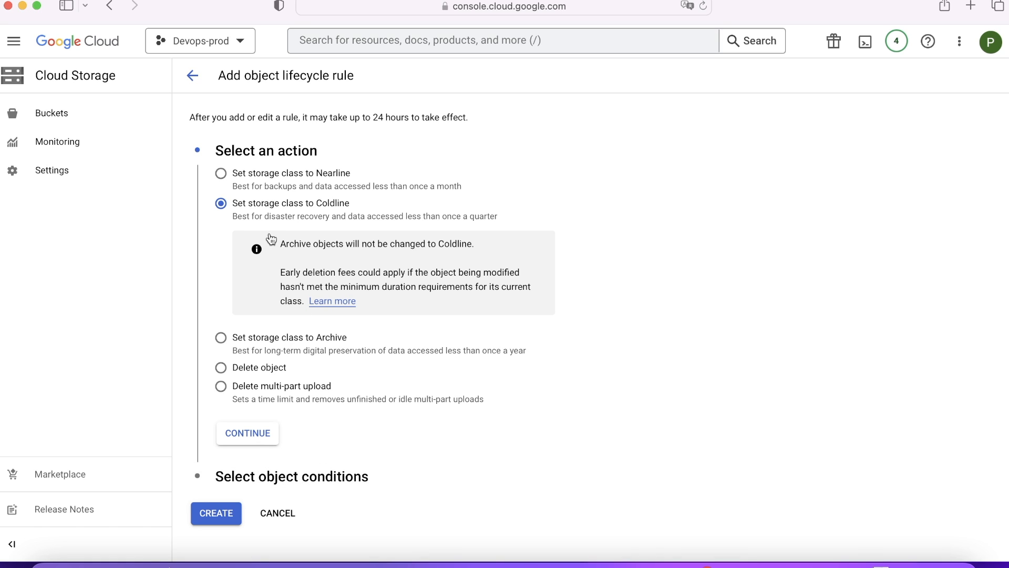
mouse_move(253, 217)
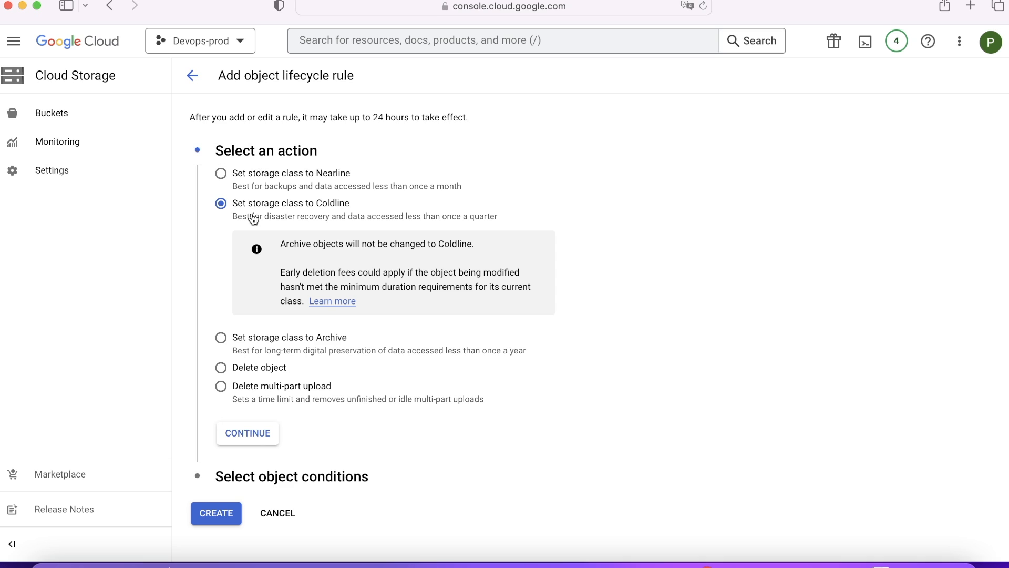
mouse_move(293, 220)
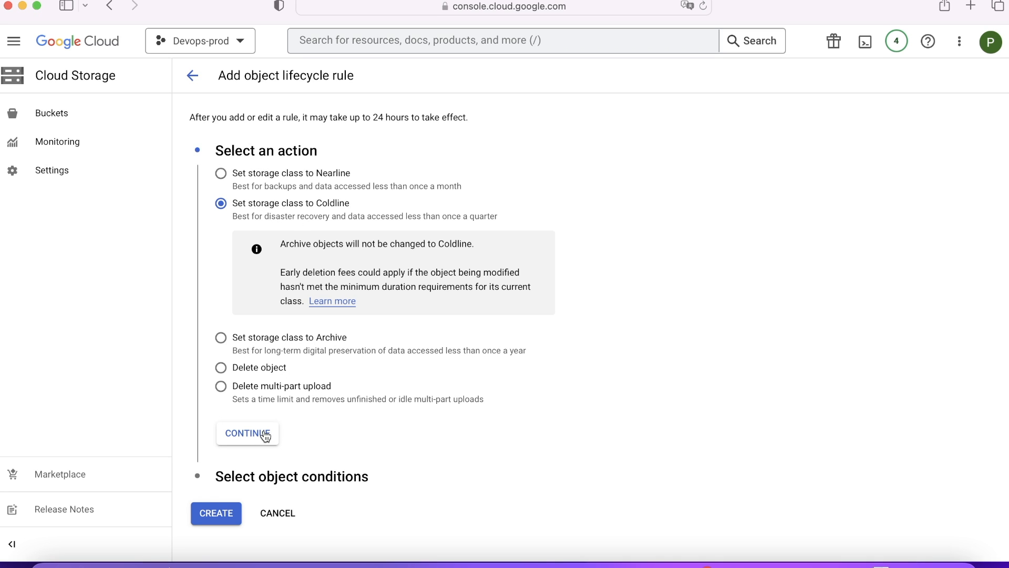
Step: Condition the rule on age 90 days and create the Set to Coldline rule
left_click(247, 432)
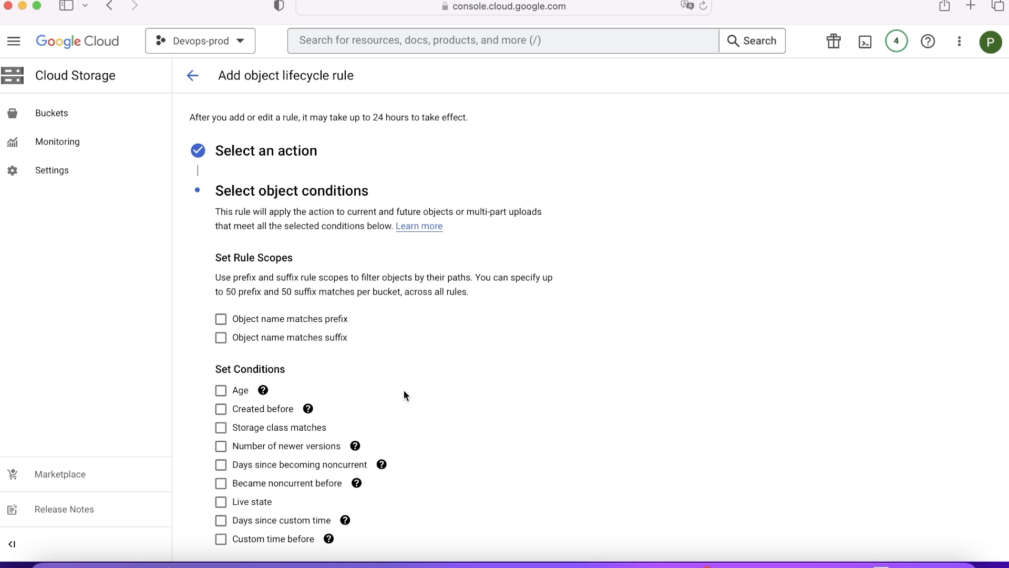
scroll("down", 3)
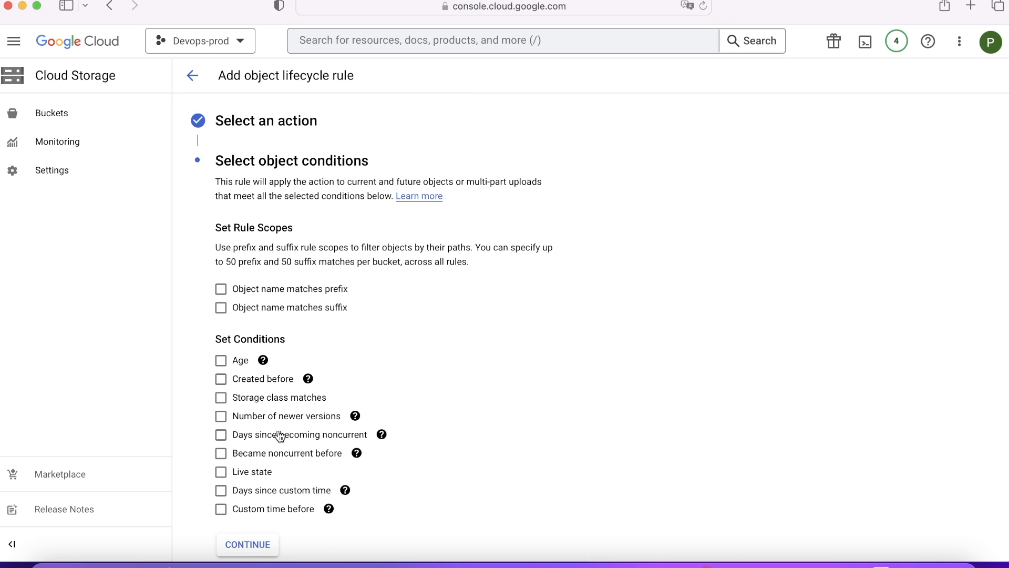
scroll("down", 3)
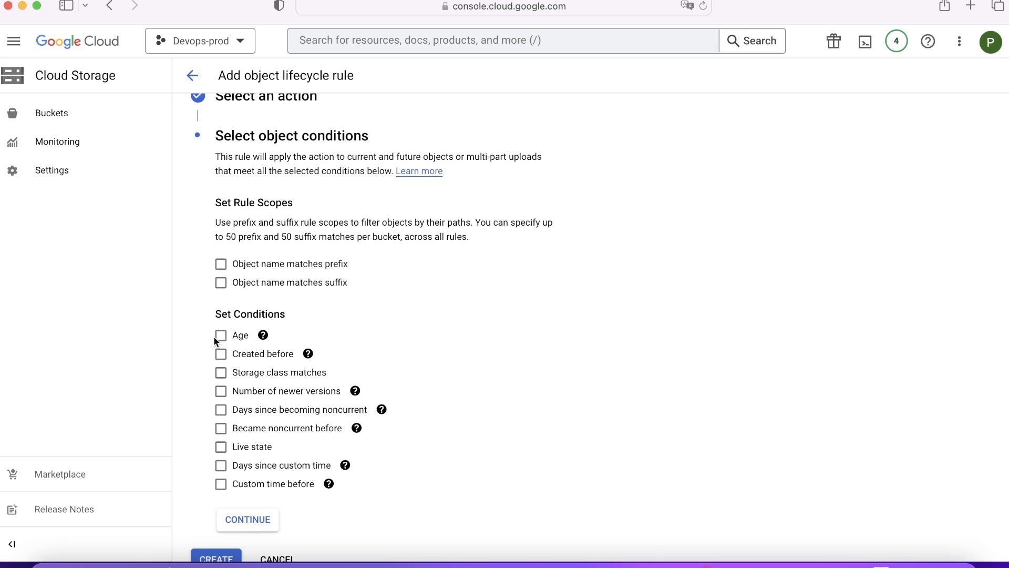
mouse_move(380, 377)
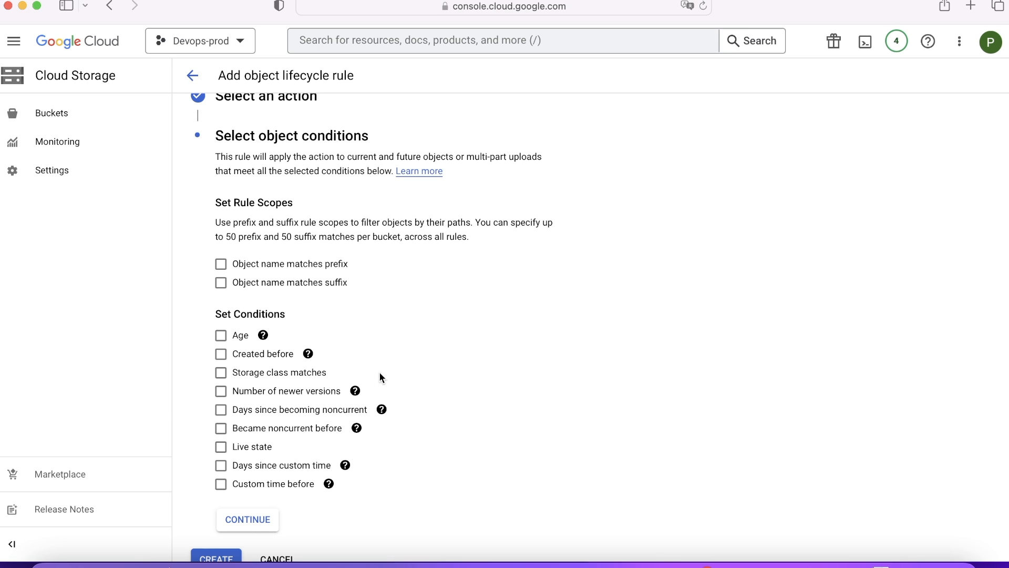
mouse_move(503, 412)
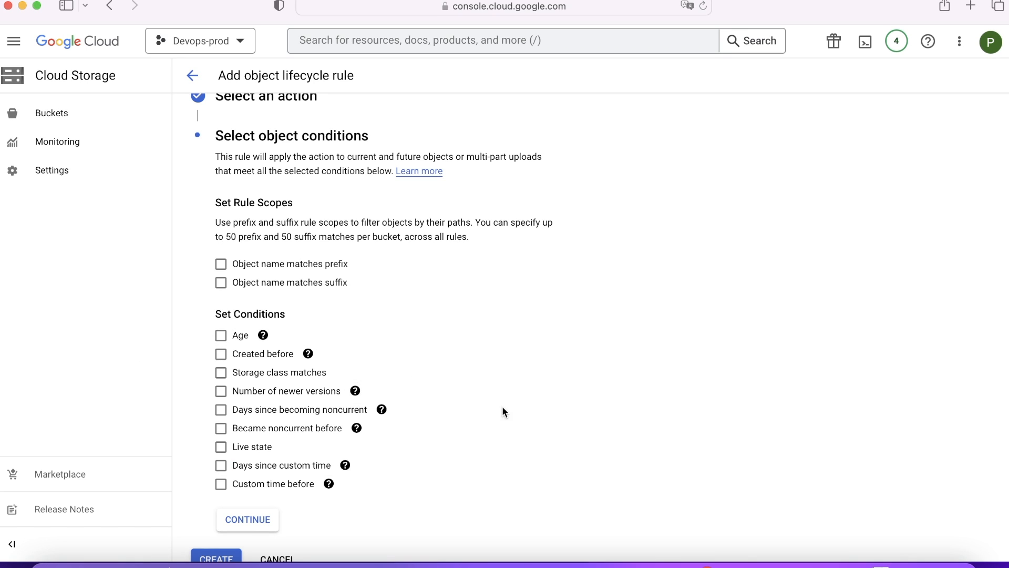
mouse_move(222, 391)
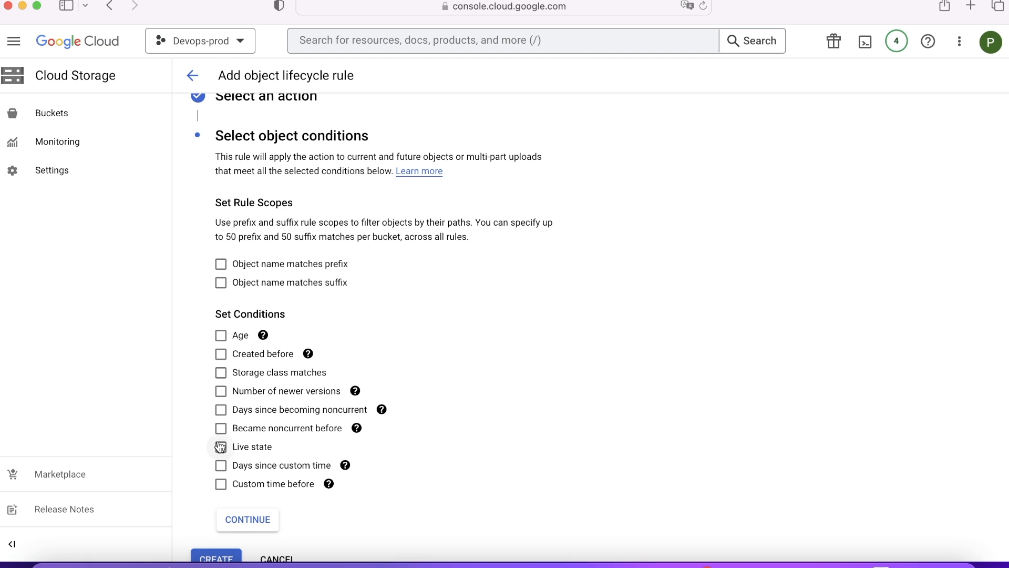
mouse_move(641, 486)
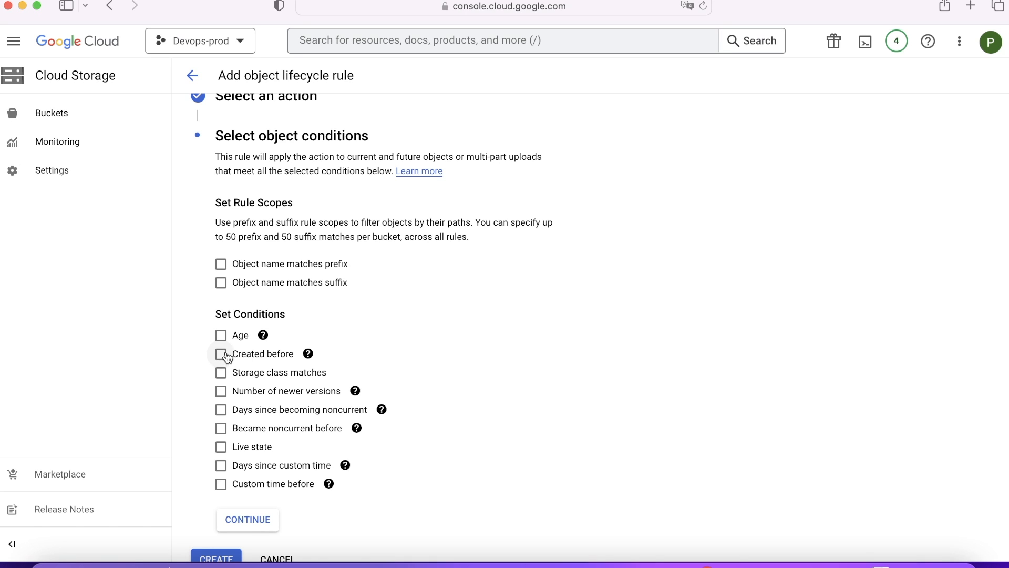
left_click(221, 334)
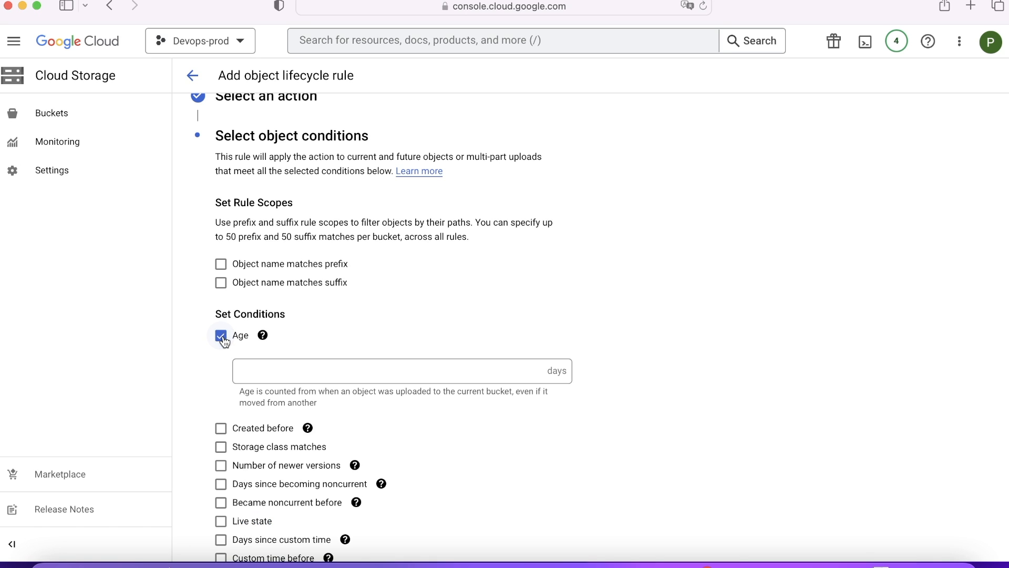
left_click(400, 371)
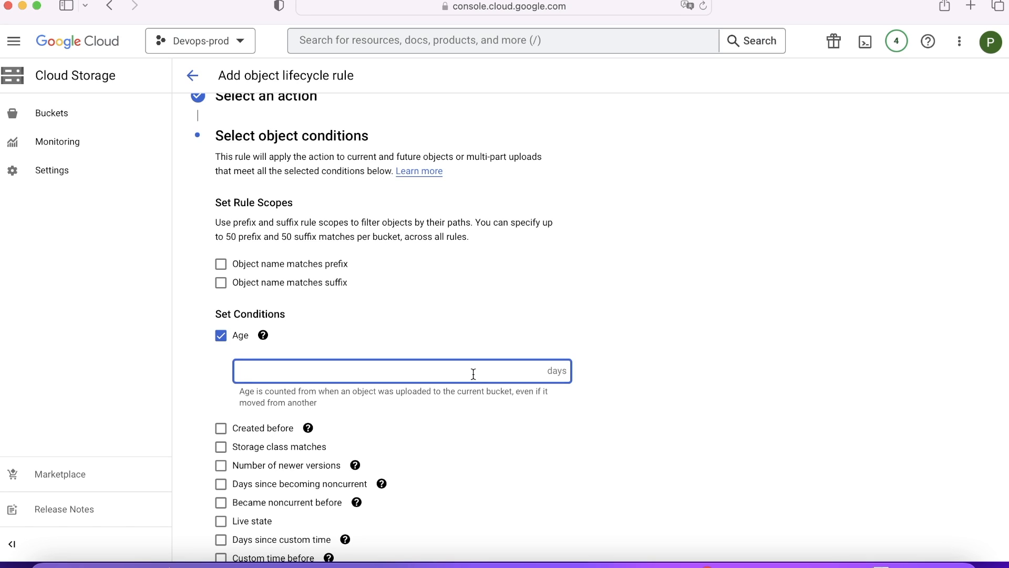
type("90")
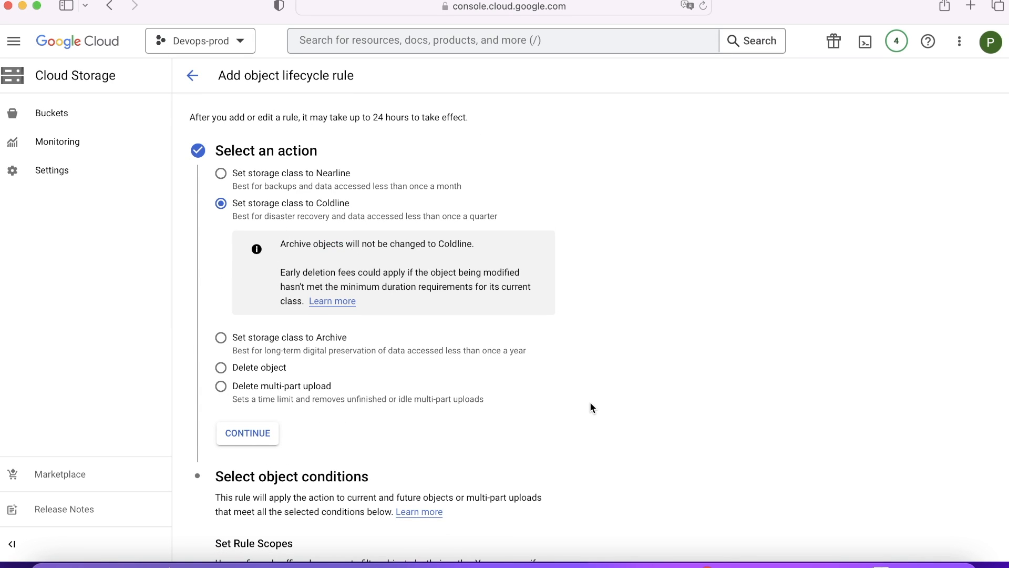
left_click(193, 76)
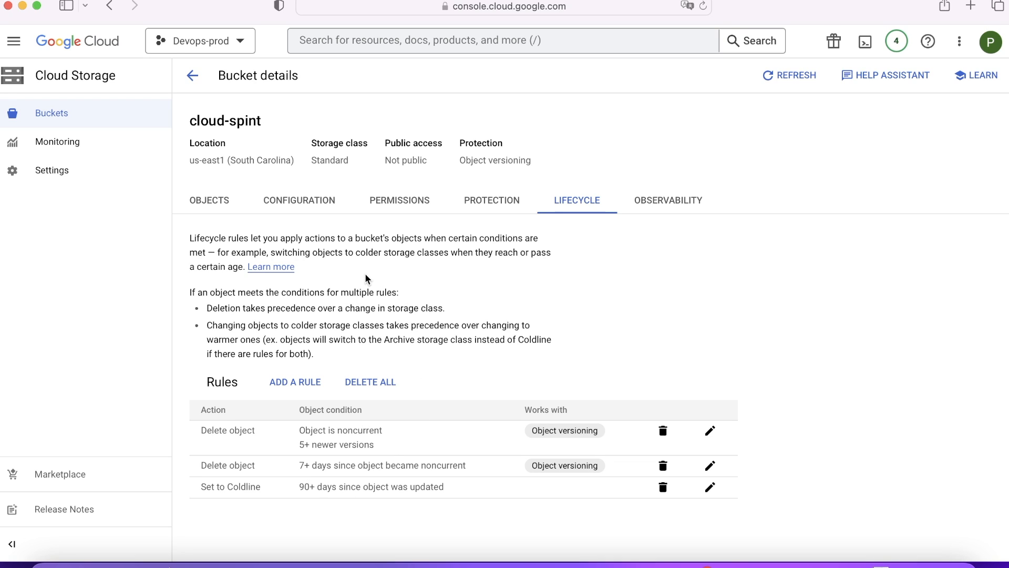
mouse_move(242, 374)
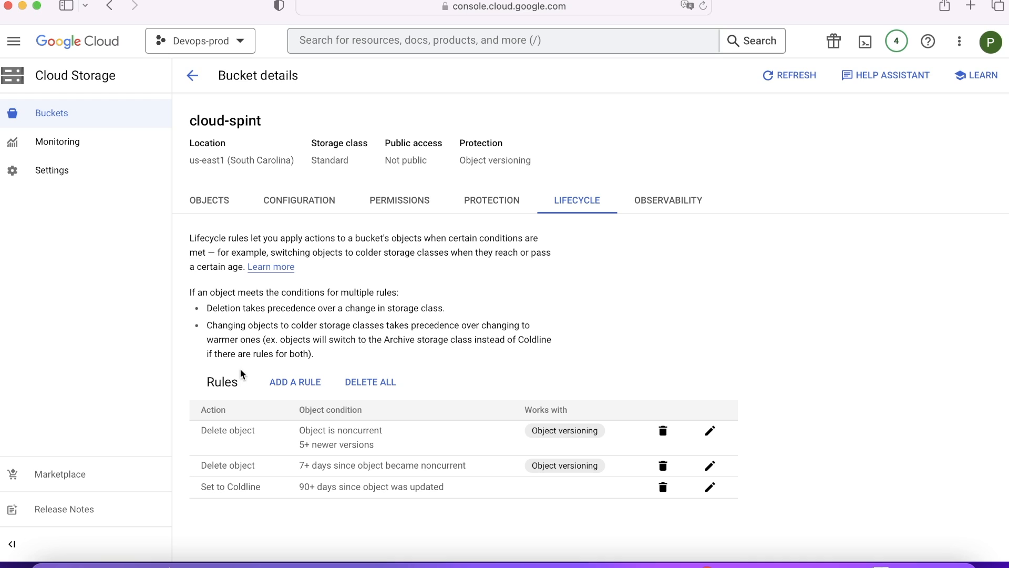
Step: Add another lifecycle rule whose action deletes objects
left_click(294, 381)
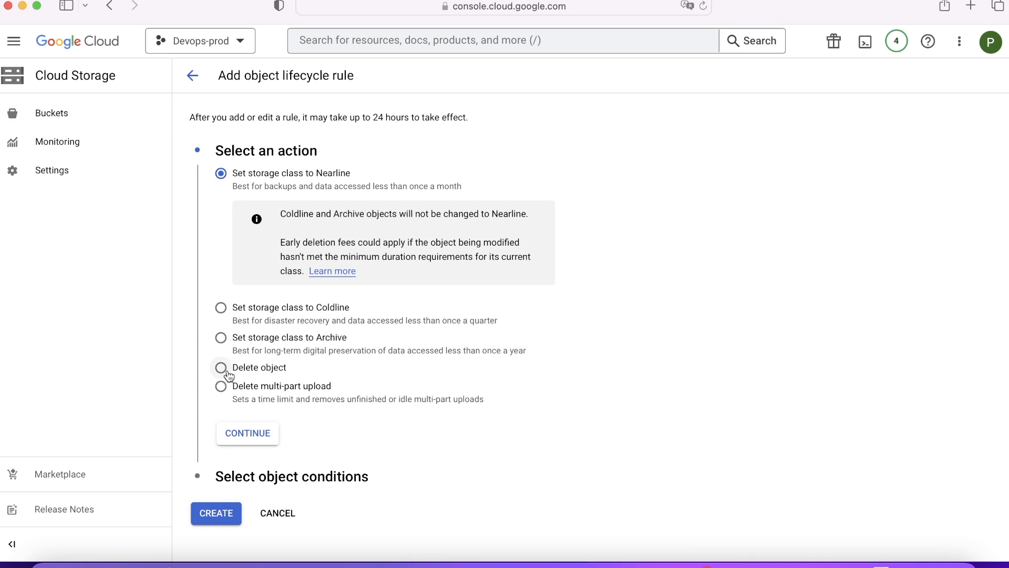
left_click(220, 366)
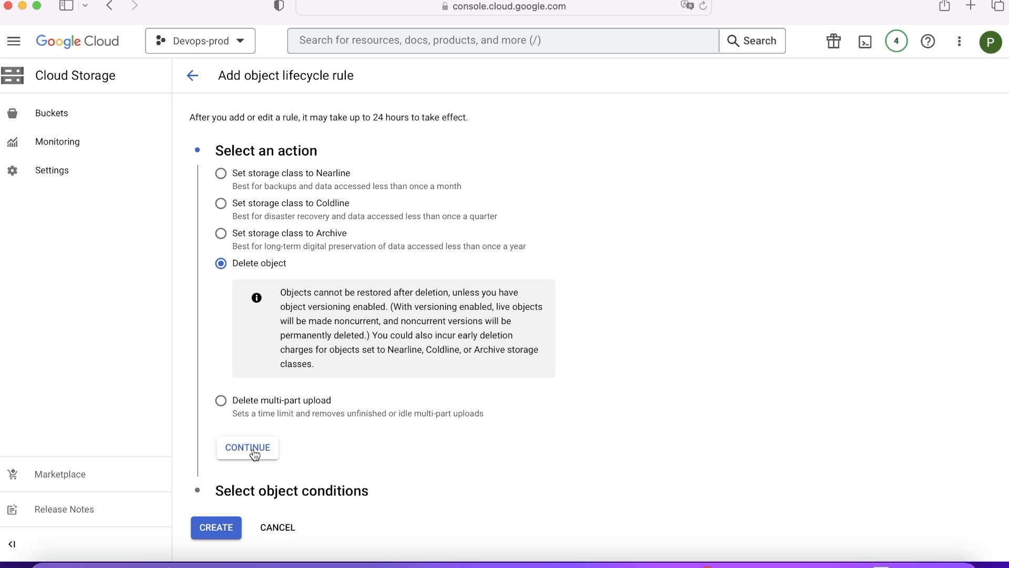
left_click(246, 448)
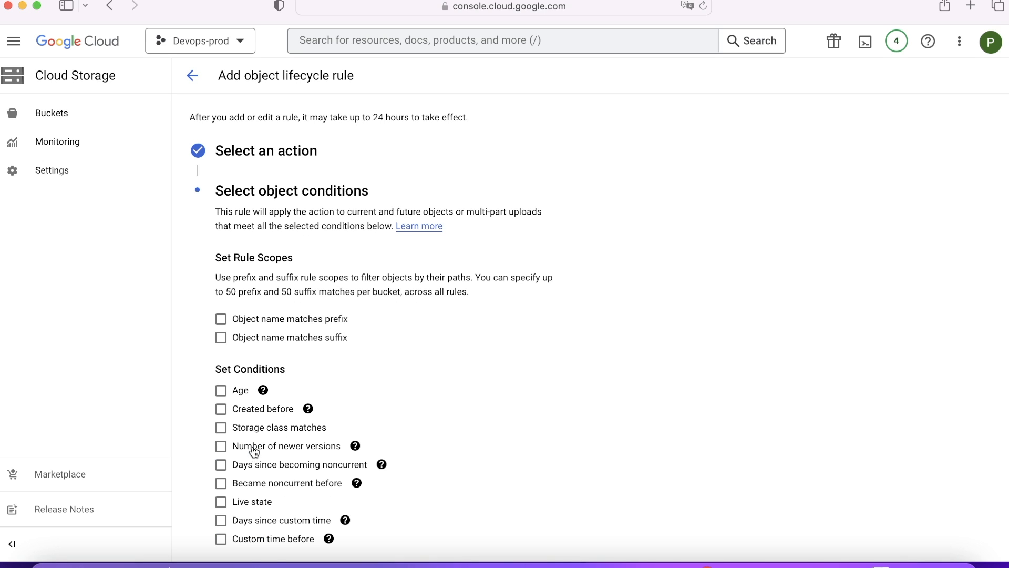
Step: Condition it on age 365 days and create the delete rule
left_click(221, 390)
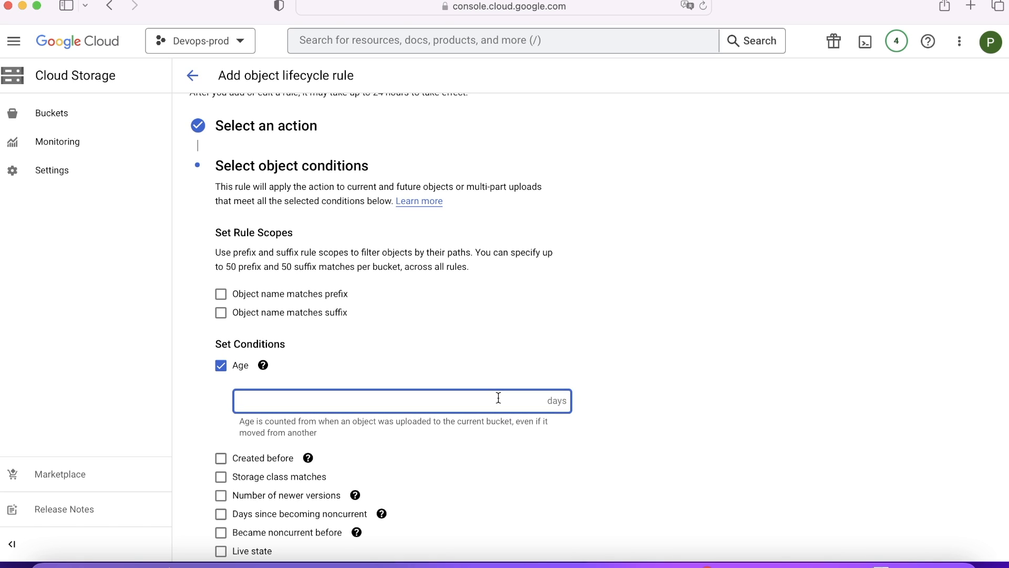
type("365")
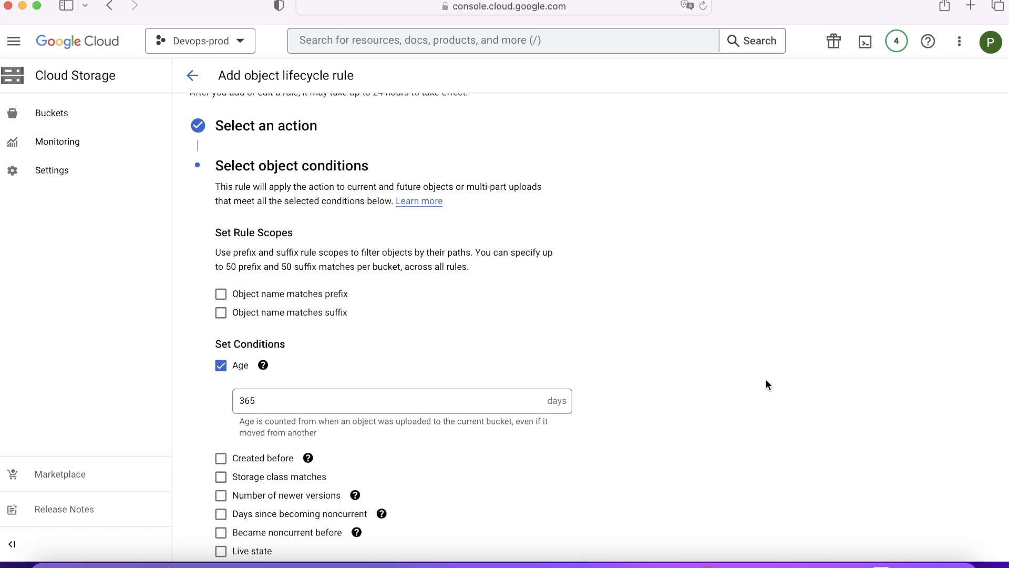
scroll("down", 3)
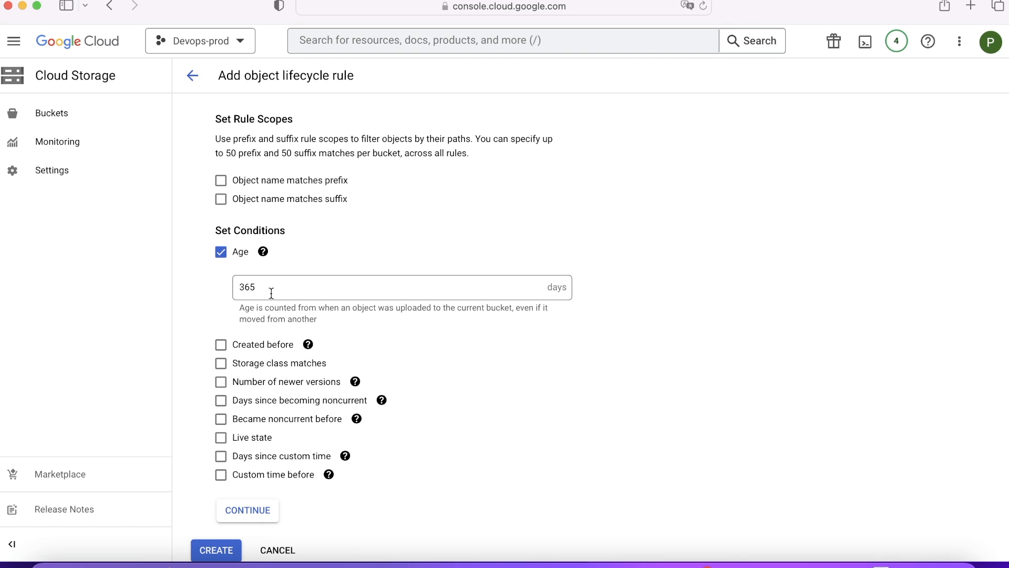
mouse_move(257, 505)
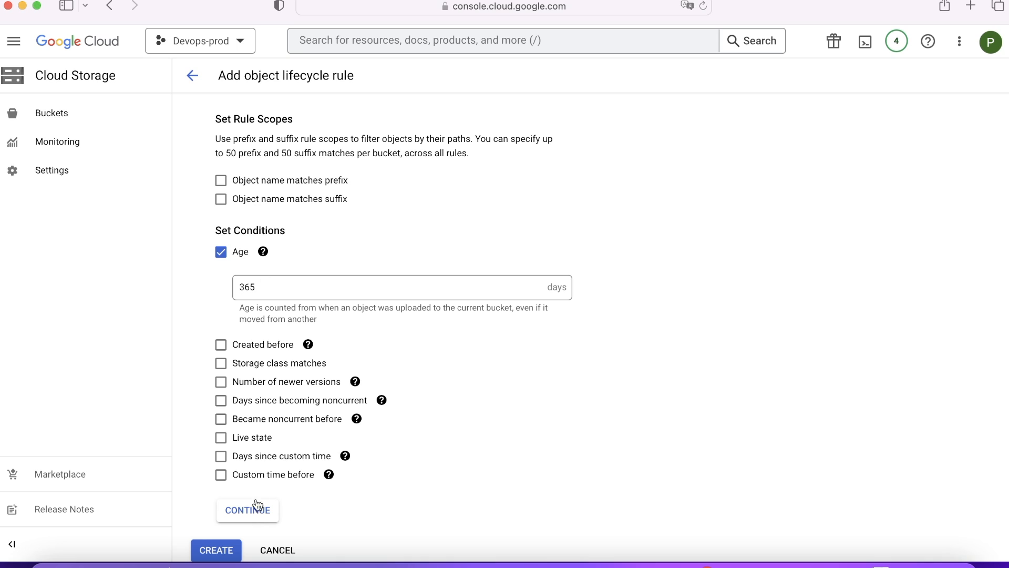
left_click(247, 511)
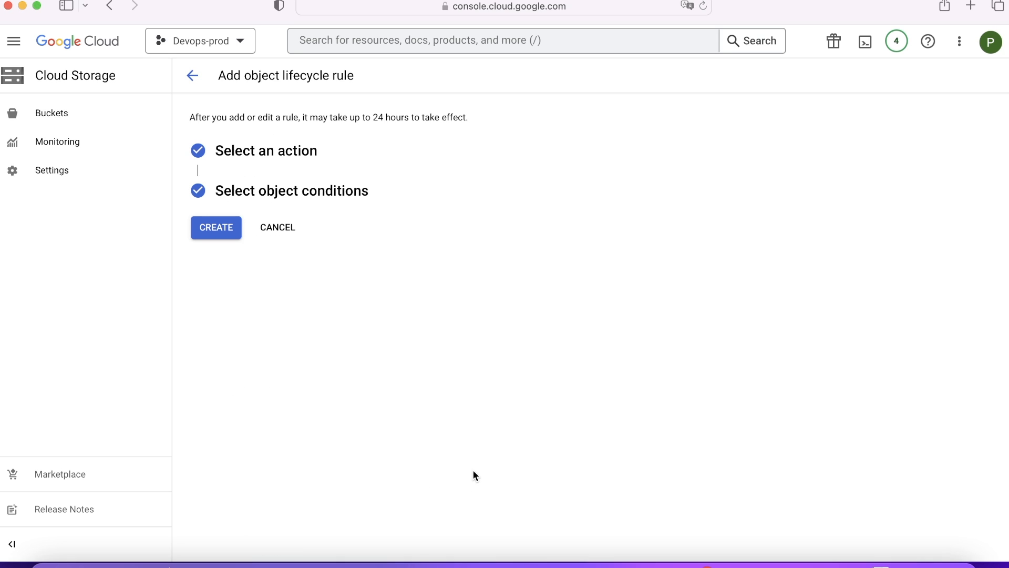
left_click(215, 227)
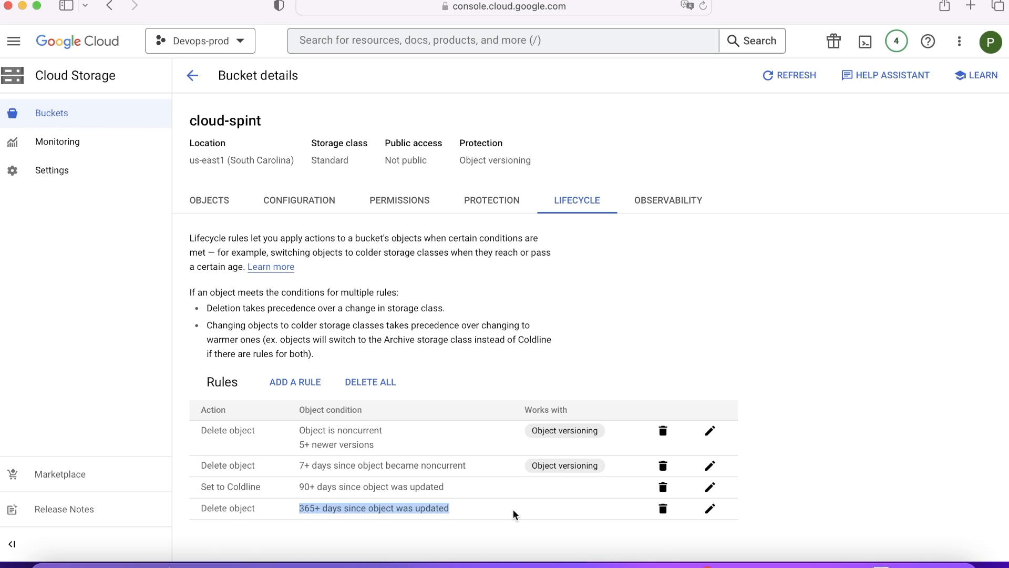
mouse_move(627, 307)
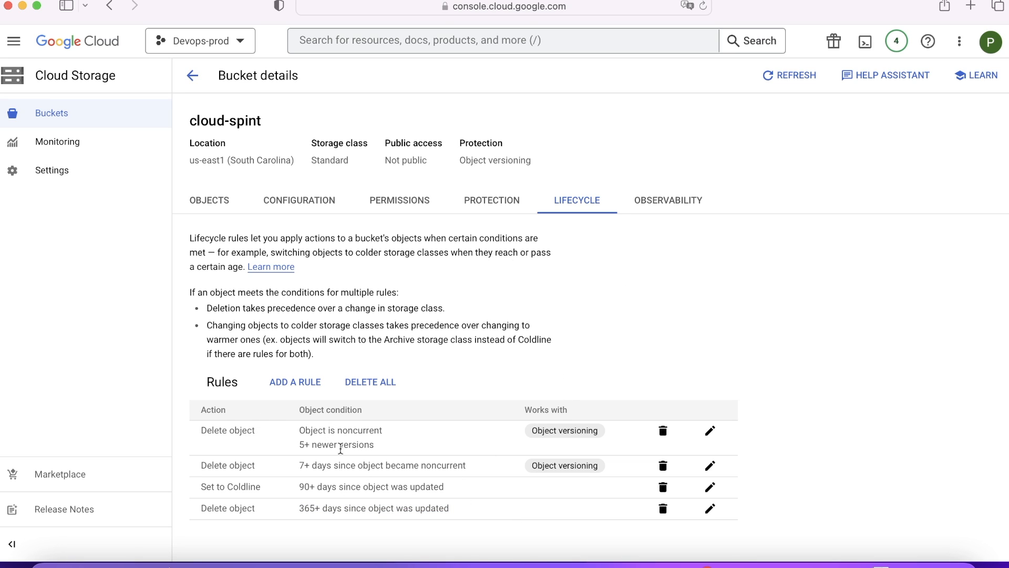
mouse_move(241, 321)
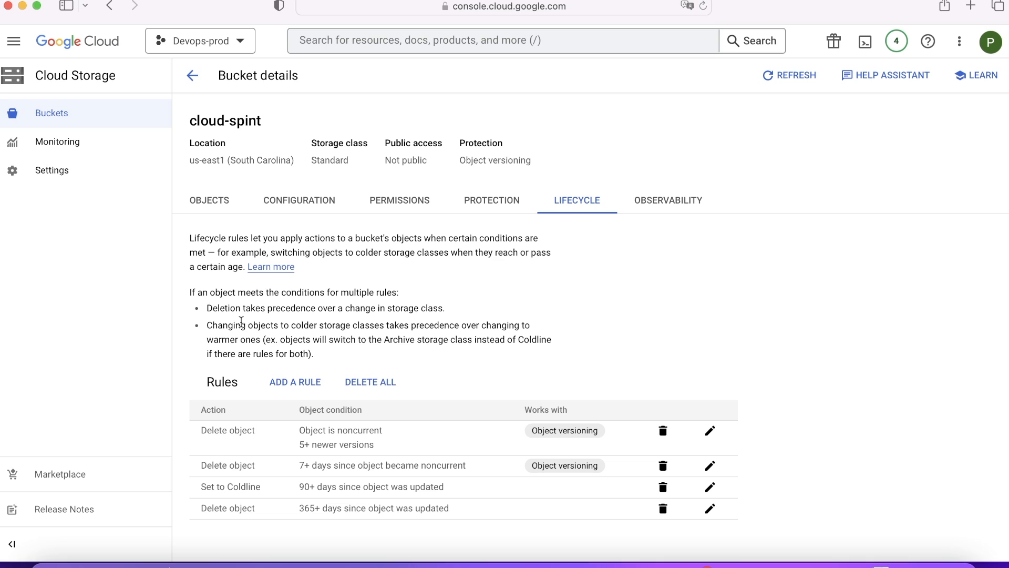
mouse_move(483, 319)
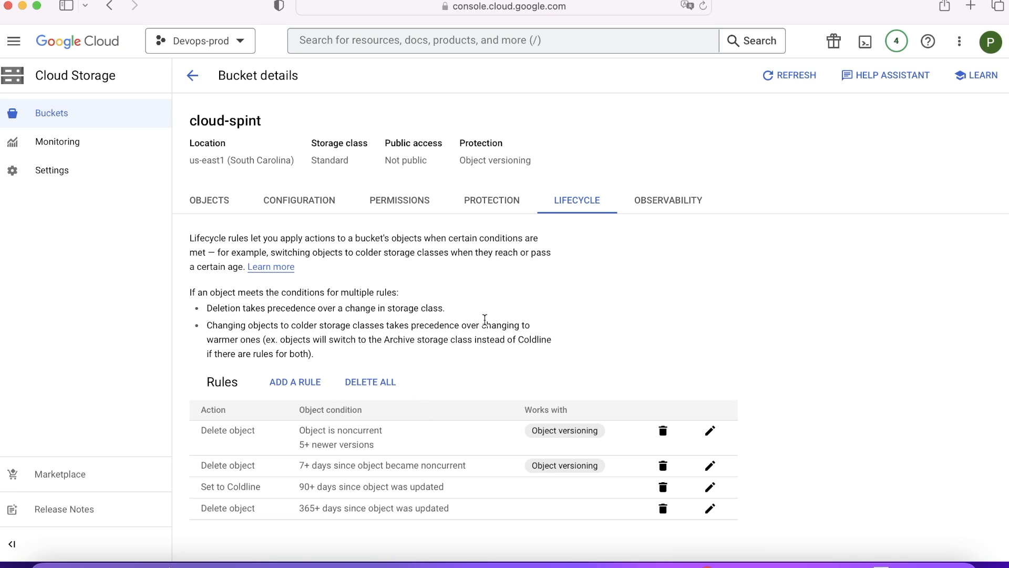
Step: Review the Protection tab's versioning and retention, revisit Lifecycle, and end on the empty Objects listing
left_click(491, 200)
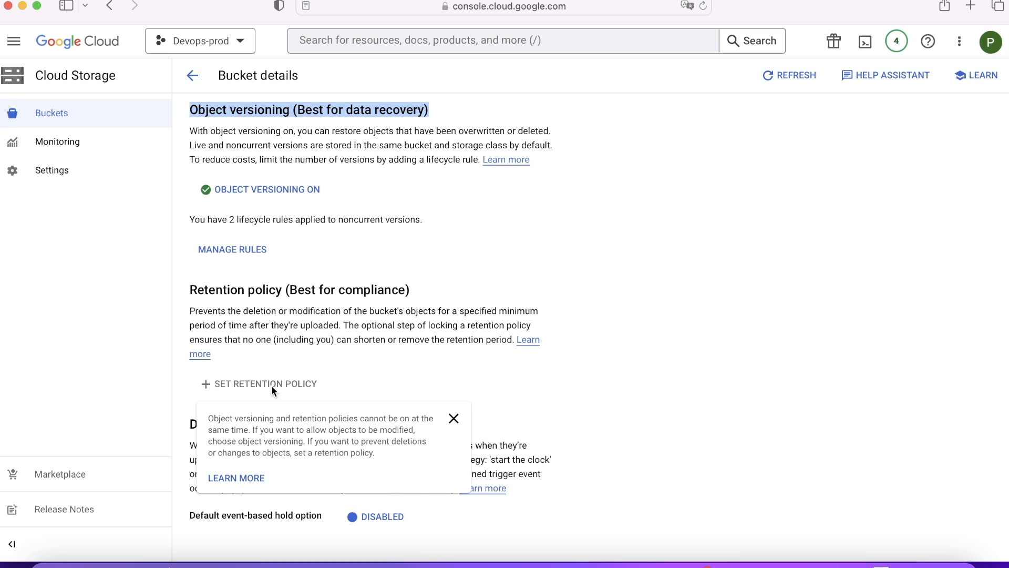
left_click(454, 419)
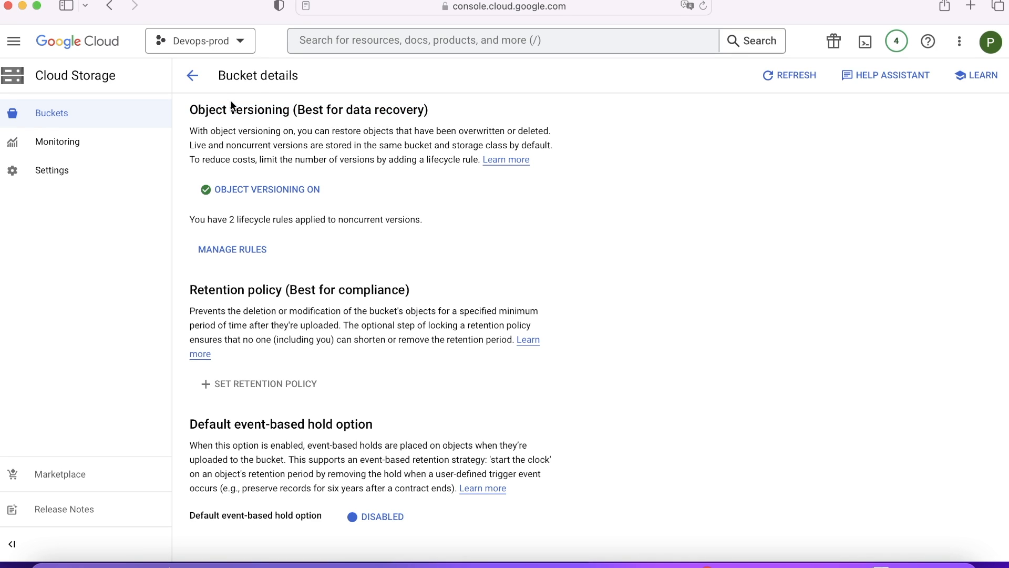
double_click(245, 290)
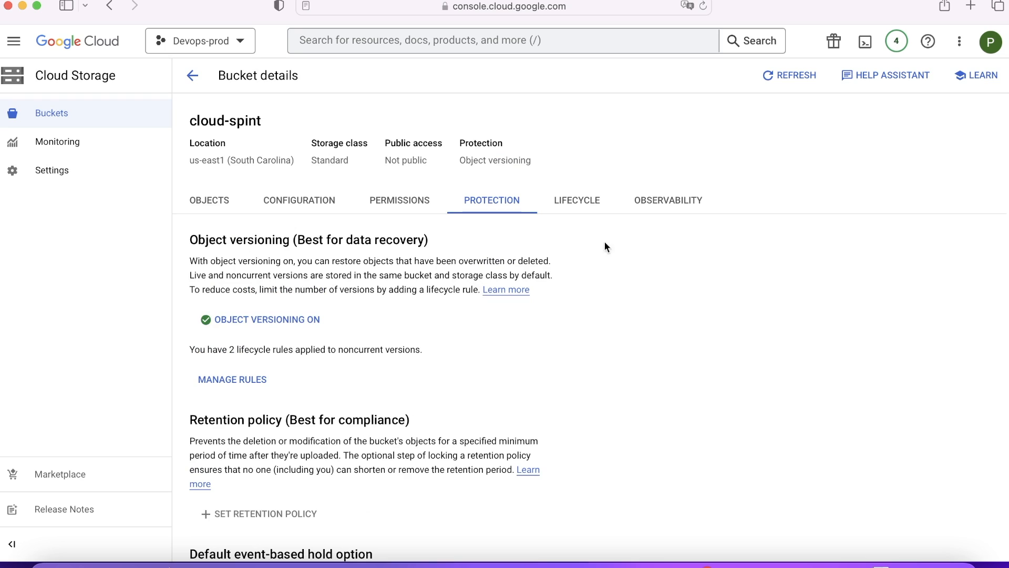
left_click(575, 200)
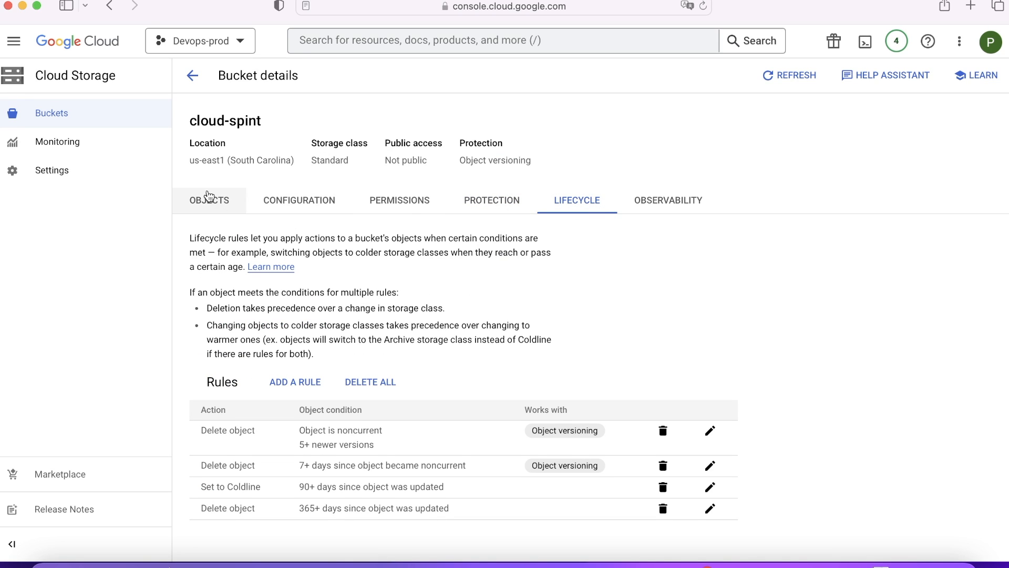
left_click(208, 199)
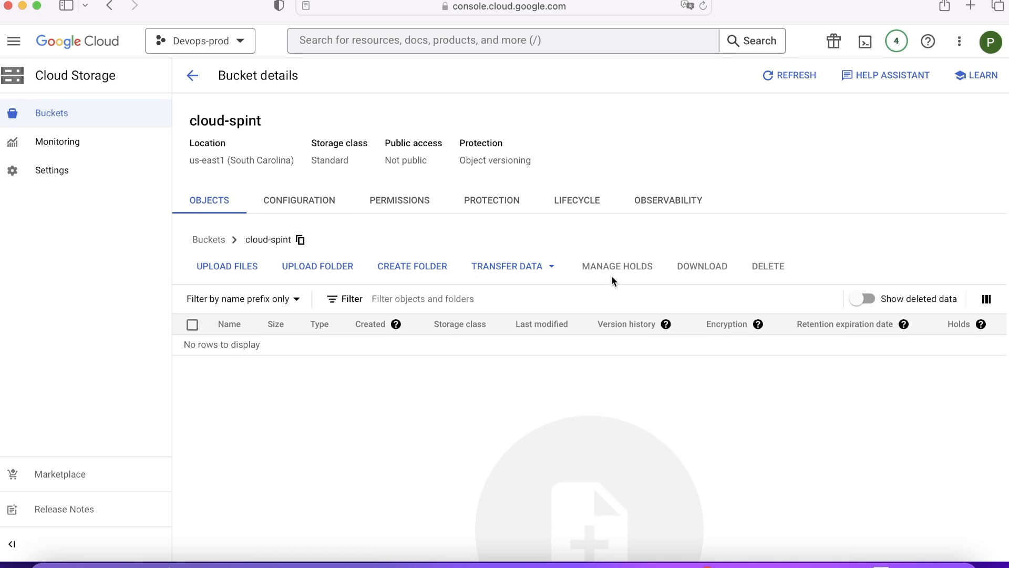
mouse_move(435, 473)
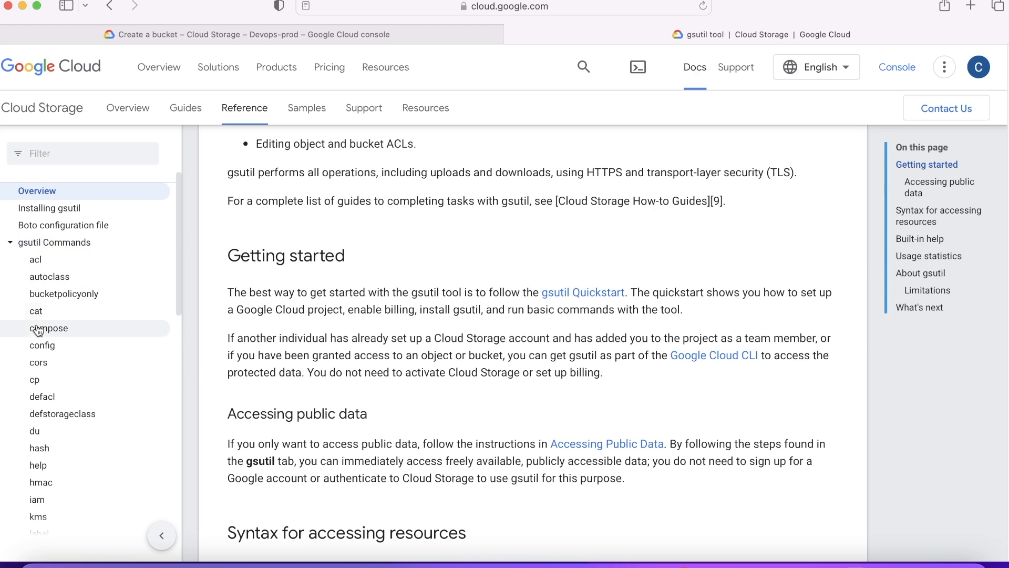
mouse_move(36, 379)
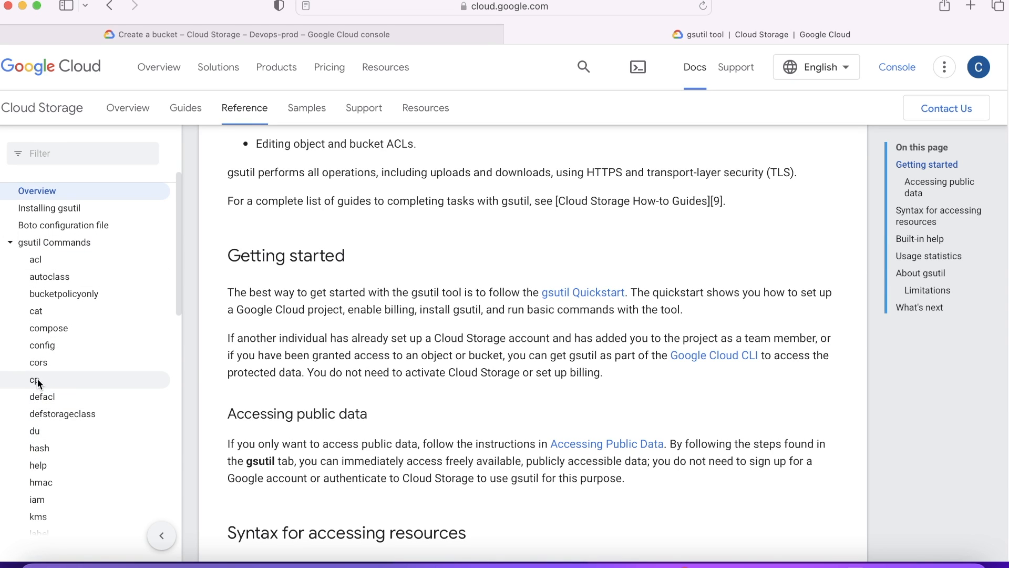
Step: View the gsutil cp command reference and scroll through its description
left_click(33, 379)
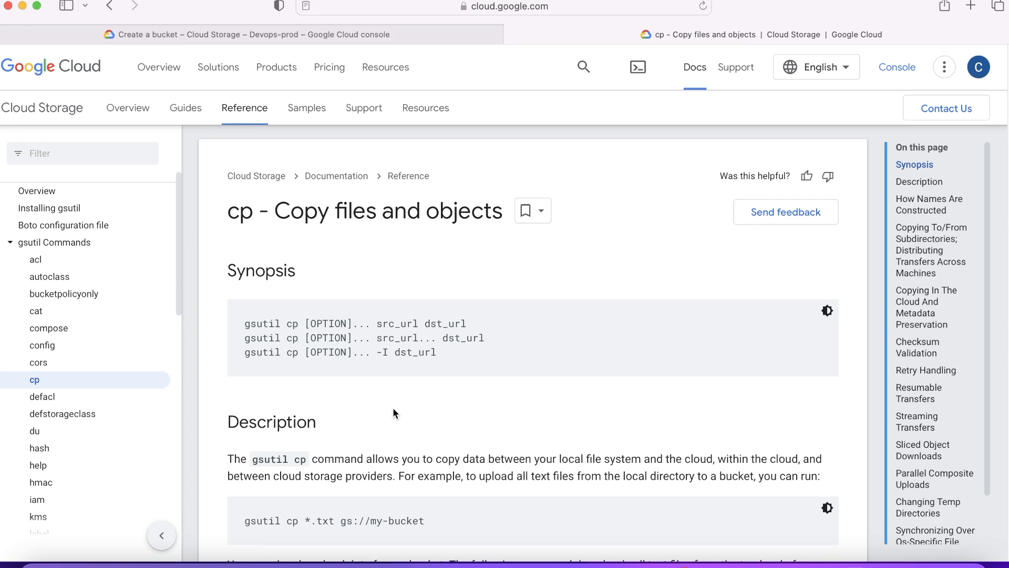
scroll("down", 3)
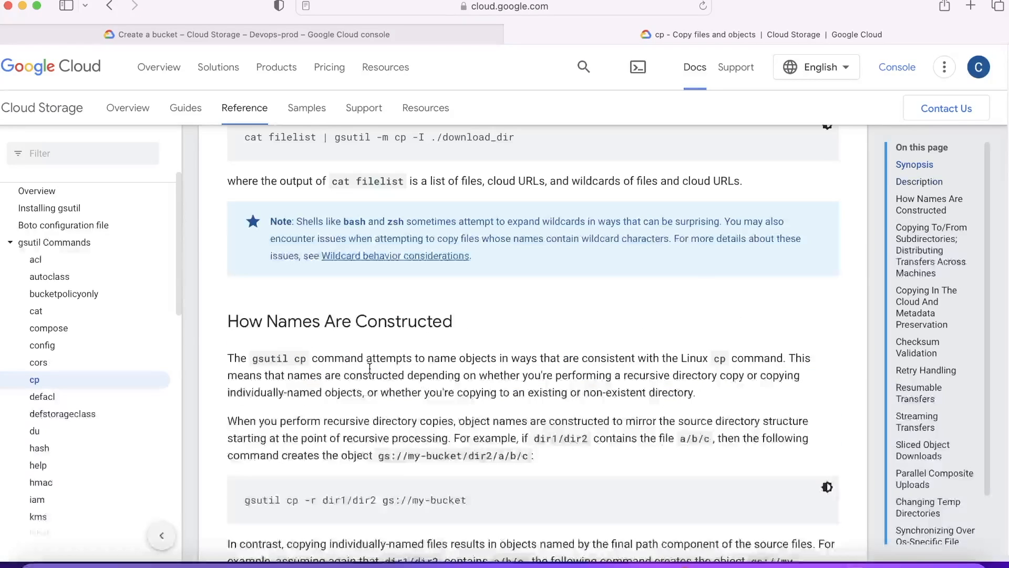
scroll("down", 3)
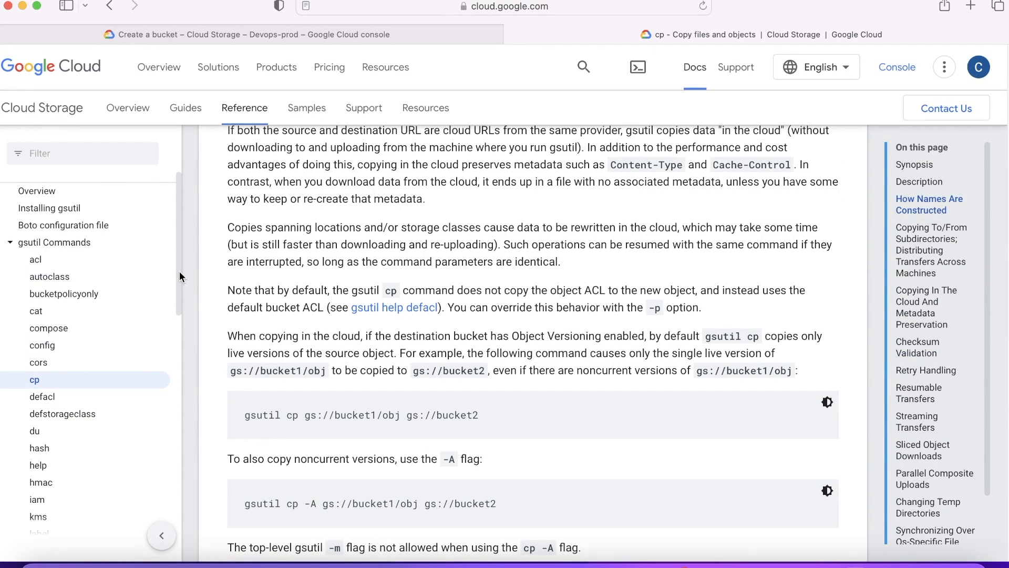
scroll("down", 3)
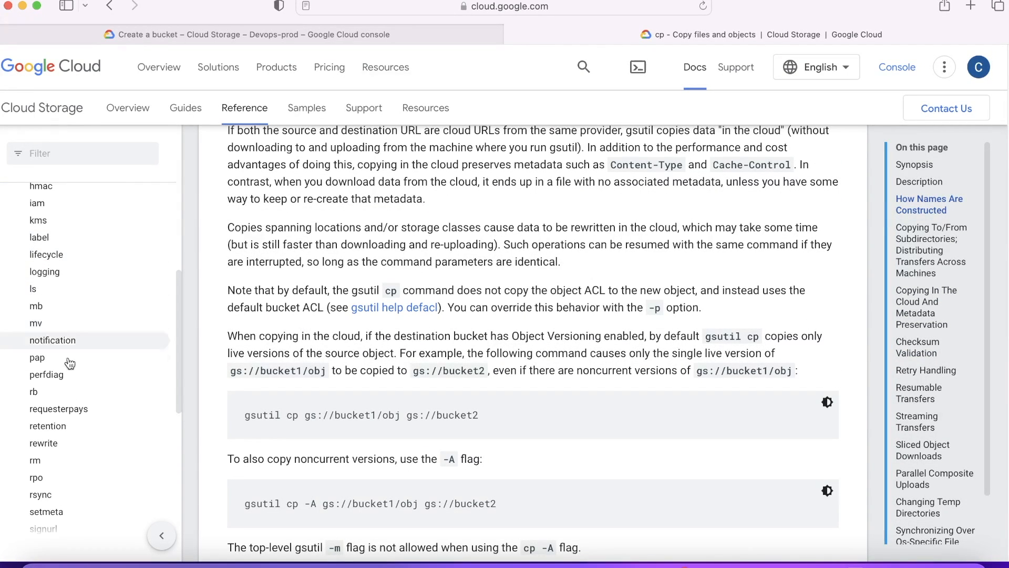